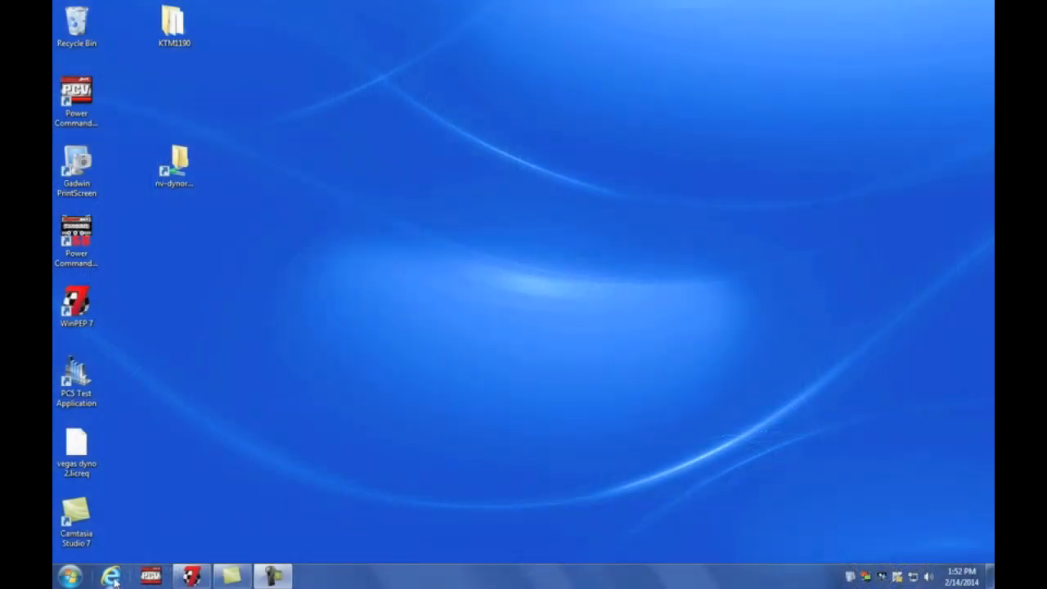
Launch Internet Explorer and navigate to powercommander.com
click(112, 576)
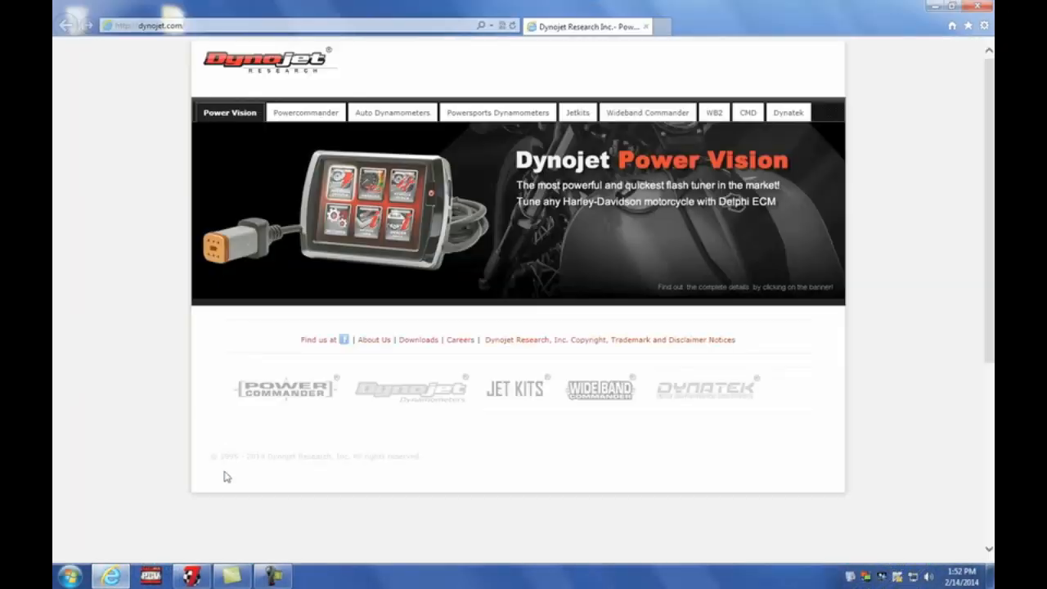
click(304, 112)
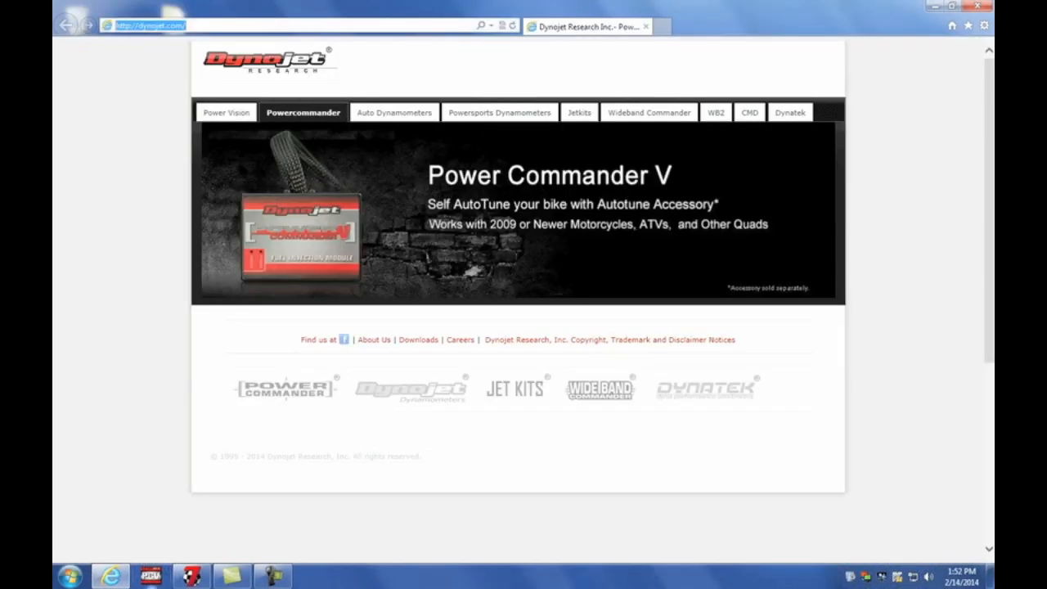
text(POWERCOMMANDER.com/)
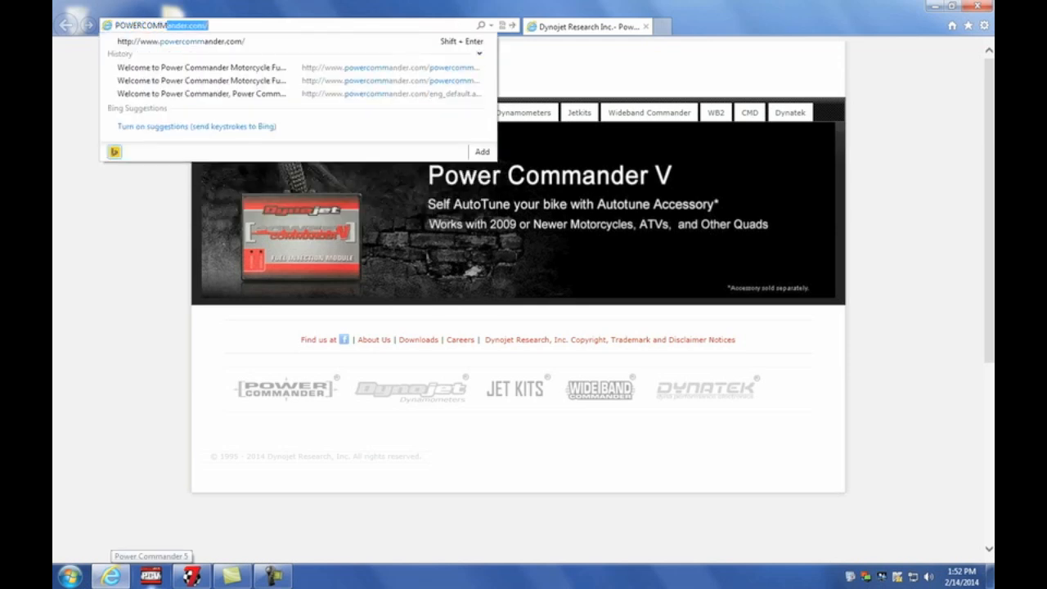
text(POWERCOMMANDER.COM)
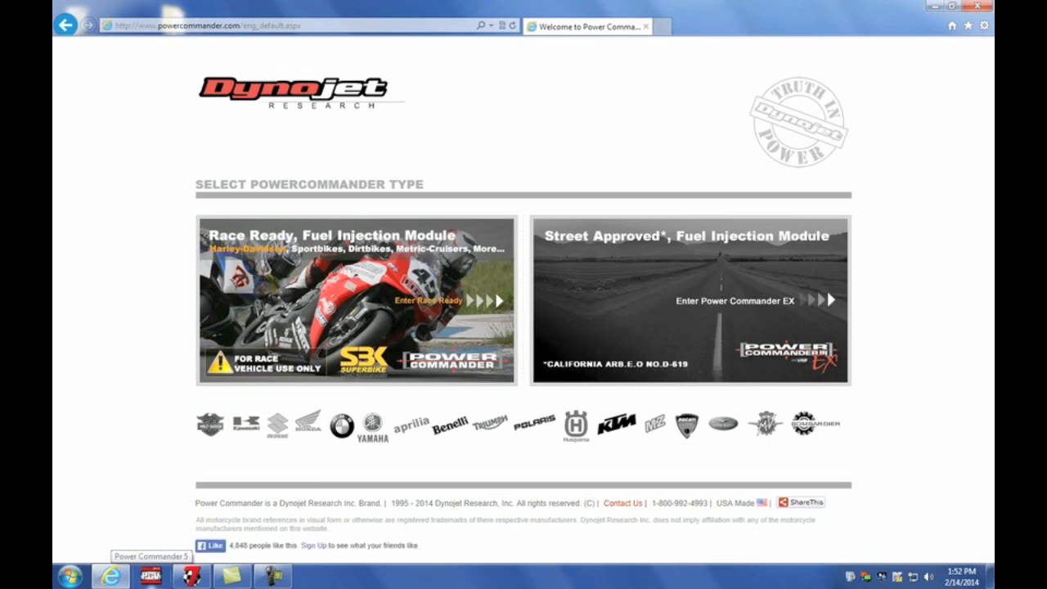
mouse_move(335, 298)
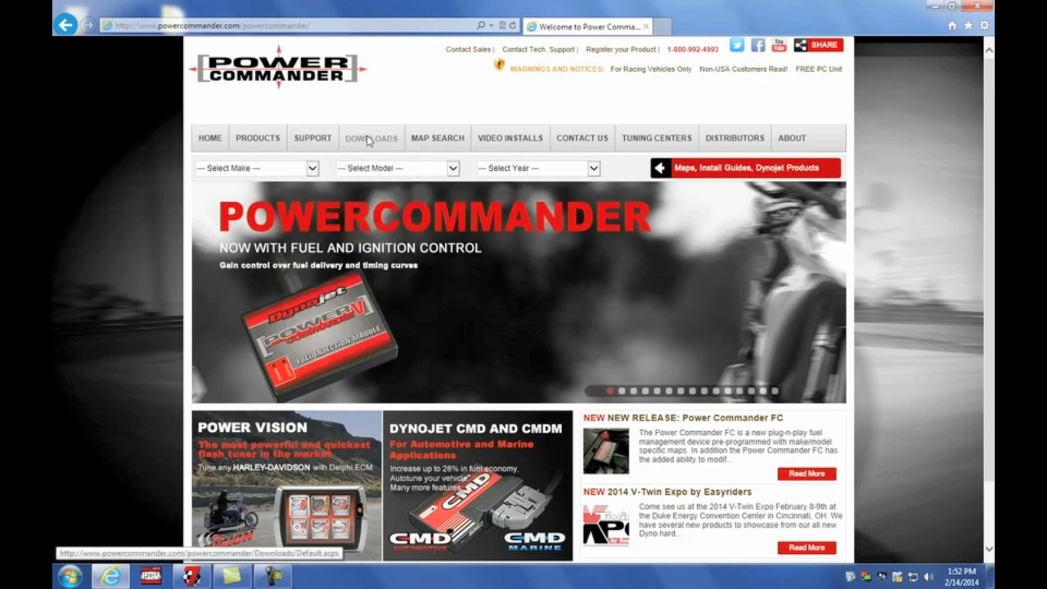
From Downloads > Power Commander FC, get the Control Center v1.0.0.1 zip and open it
click(370, 138)
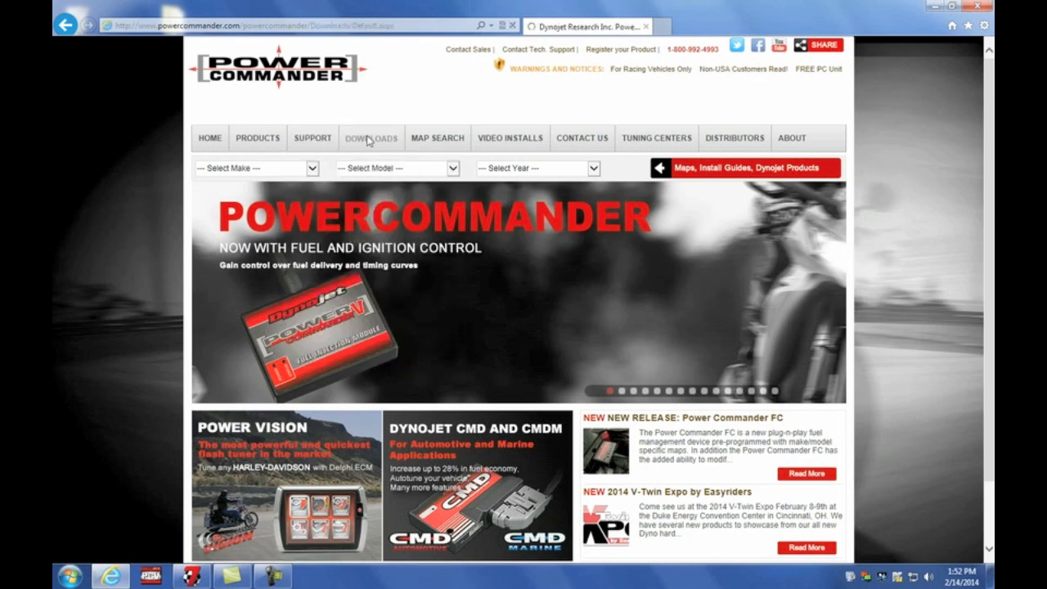
click(371, 137)
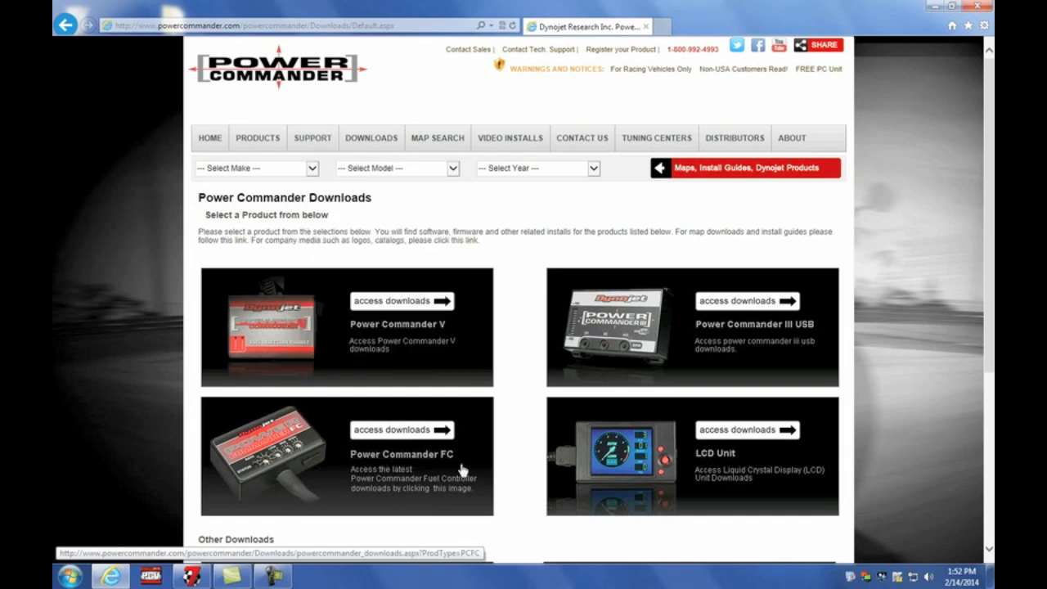
click(401, 430)
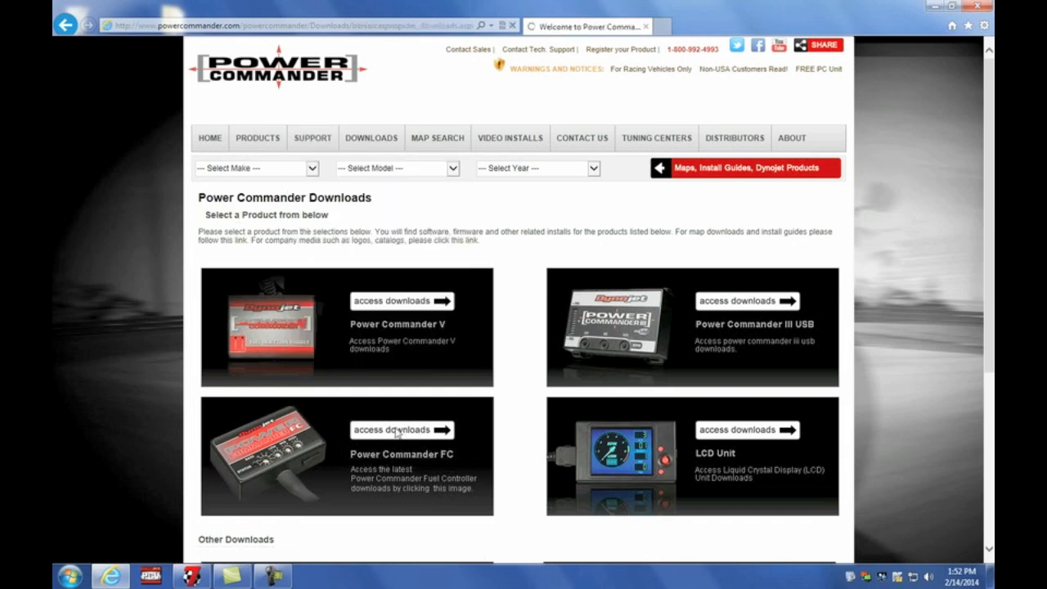
click(401, 429)
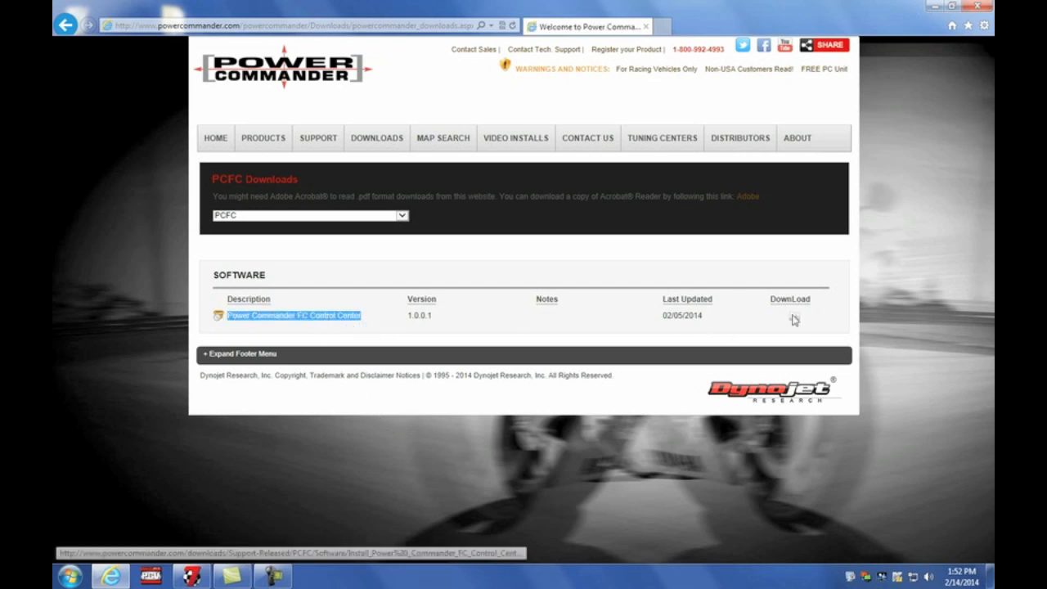
click(793, 315)
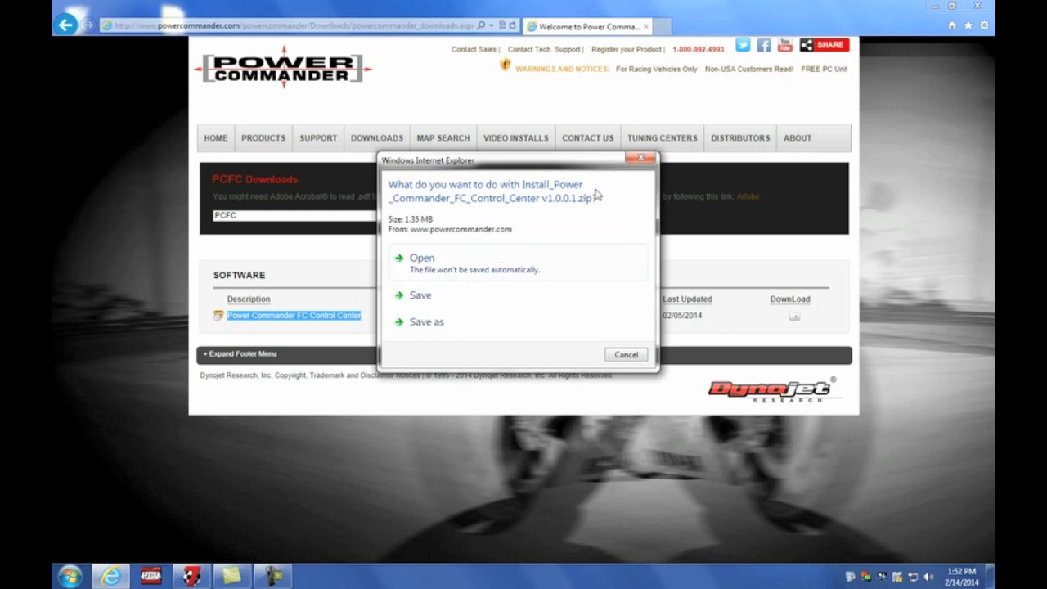
click(419, 296)
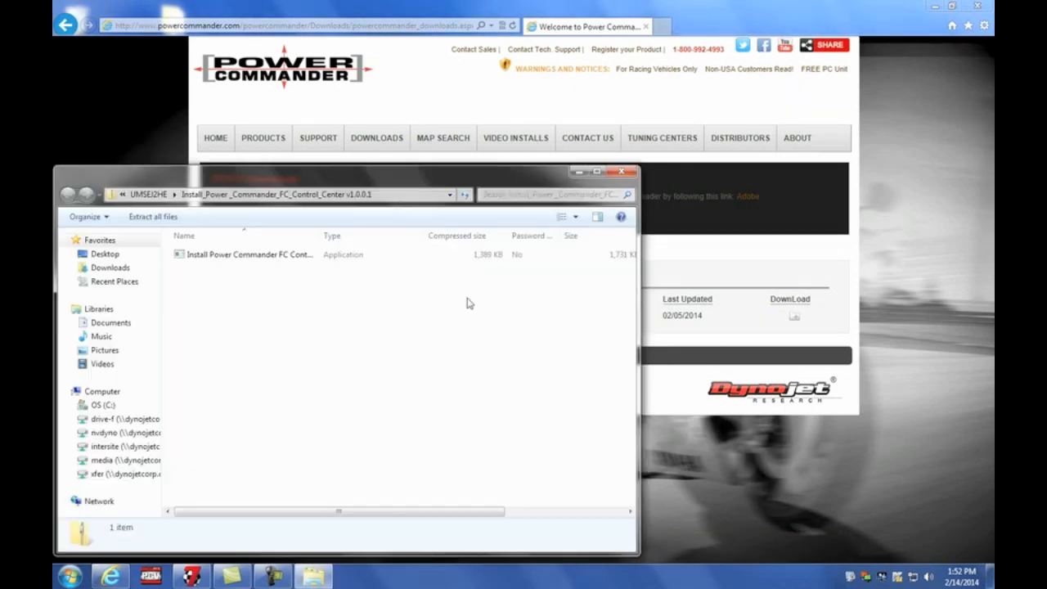
Extract all files from the zip into the Desktop folder
click(249, 254)
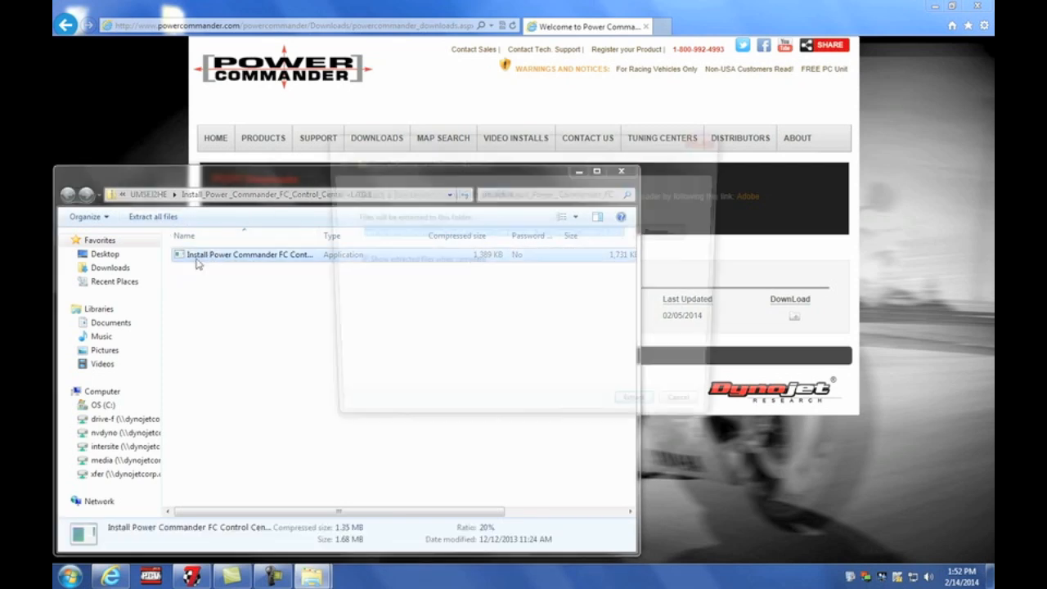
click(151, 216)
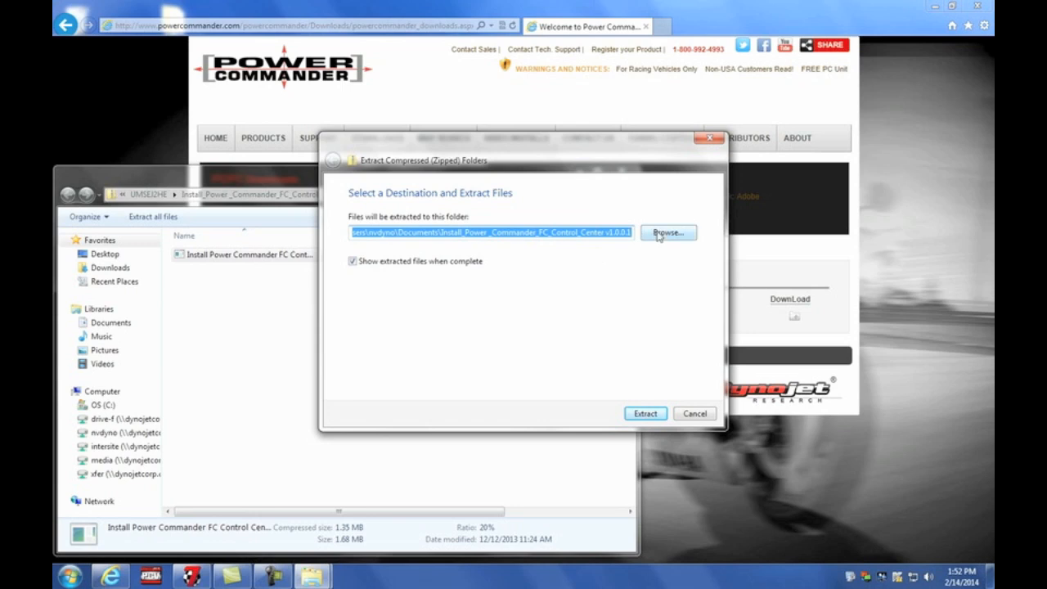
click(667, 232)
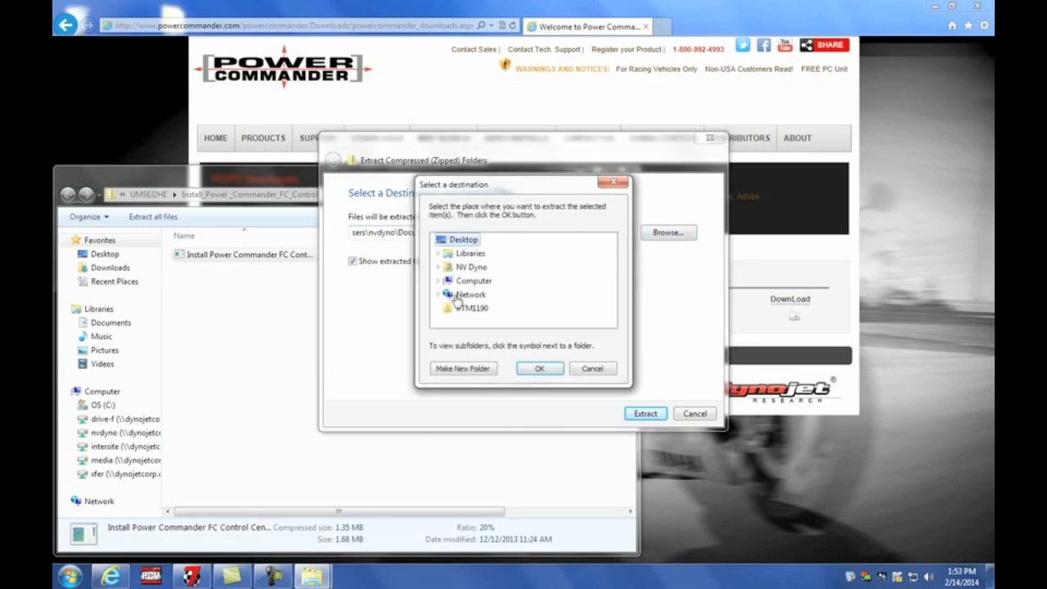
click(539, 368)
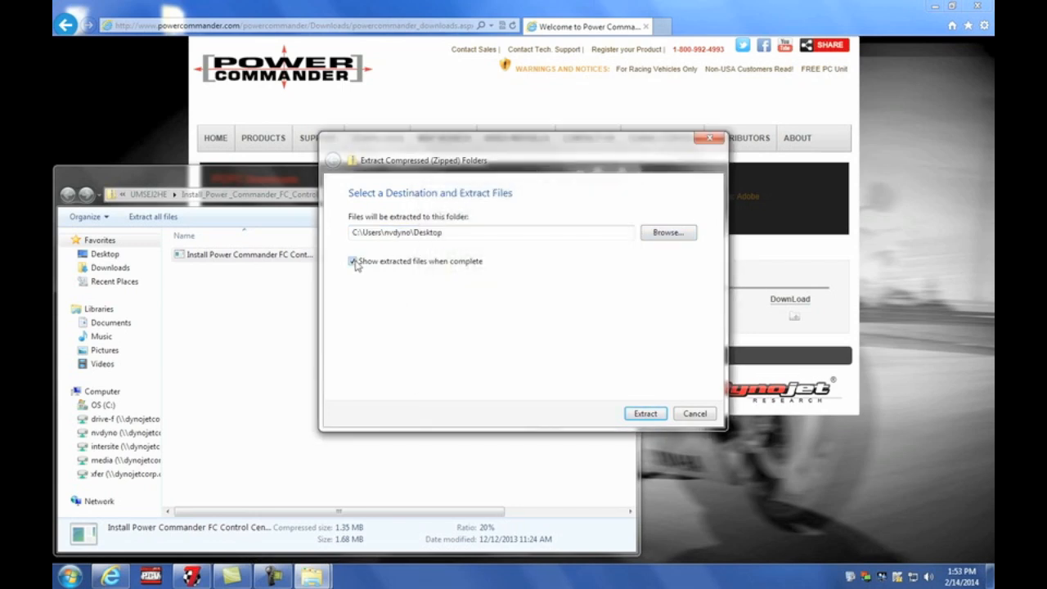
click(352, 261)
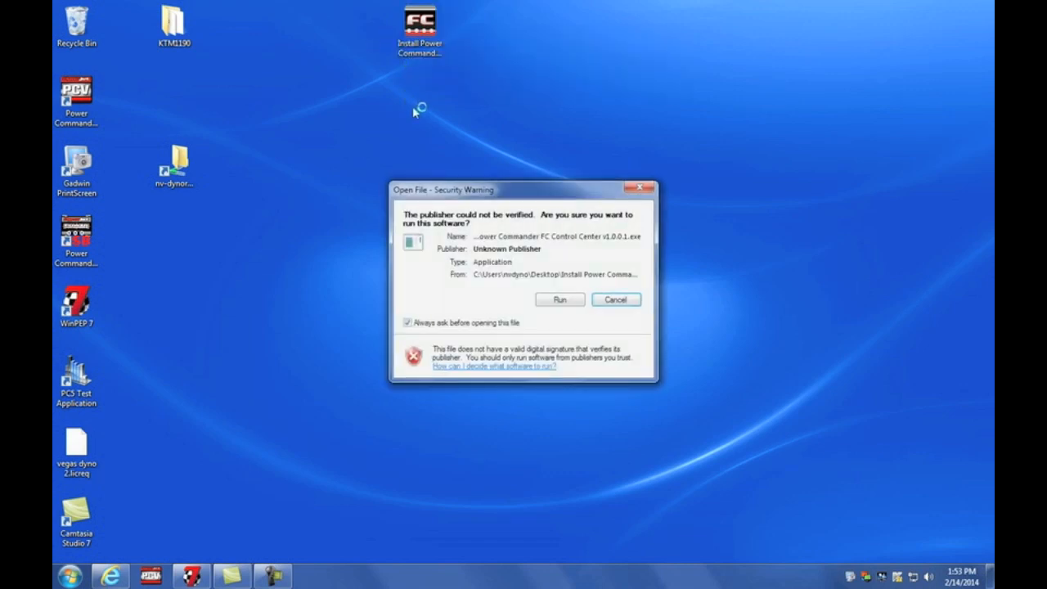
Run the unverified installer with the default Start Menu folder, then recycle the Desktop installer
click(560, 300)
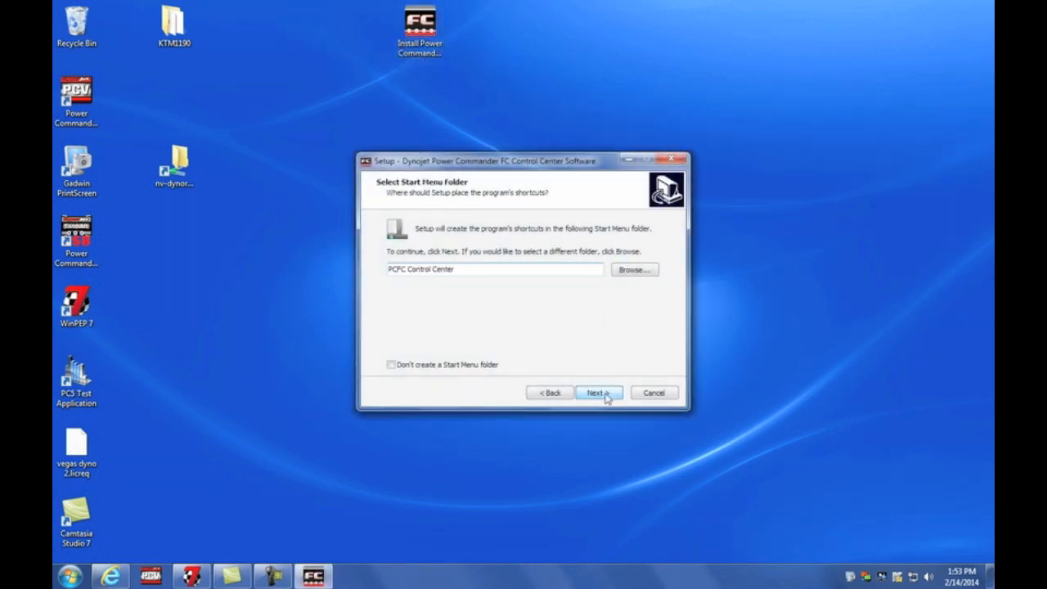
click(598, 393)
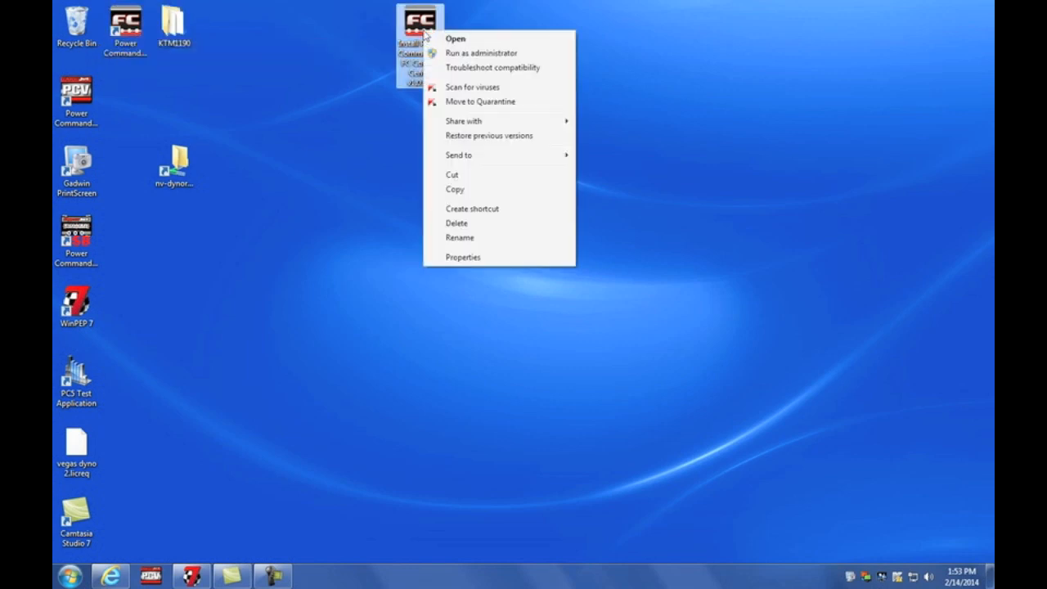
click(456, 222)
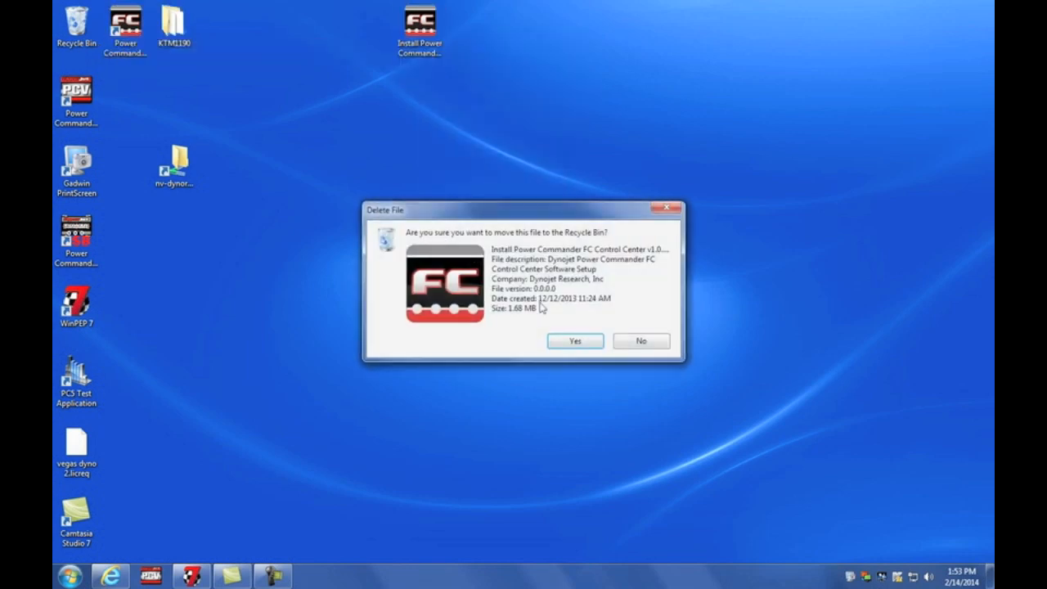
click(574, 340)
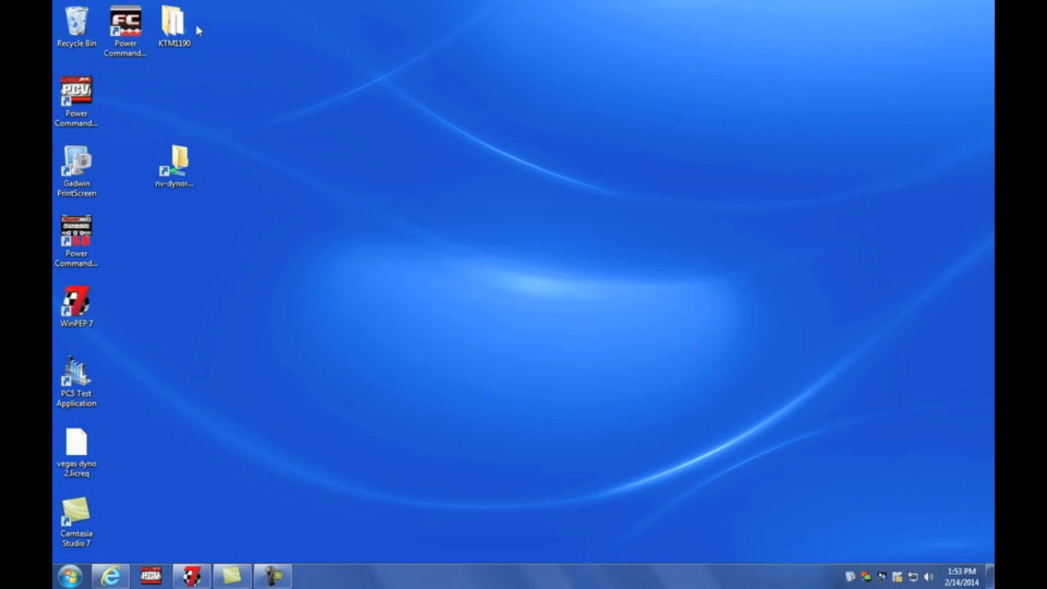
Launch Control Center from its desktop shortcut and receive the 2009-2011 Yamaha R1 map
click(125, 29)
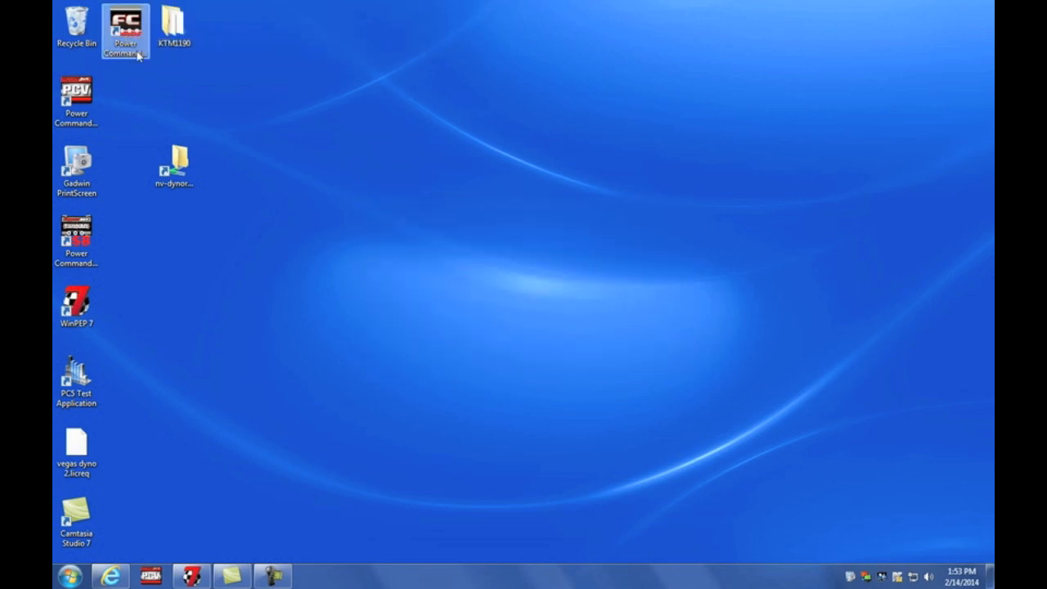
double_click(126, 27)
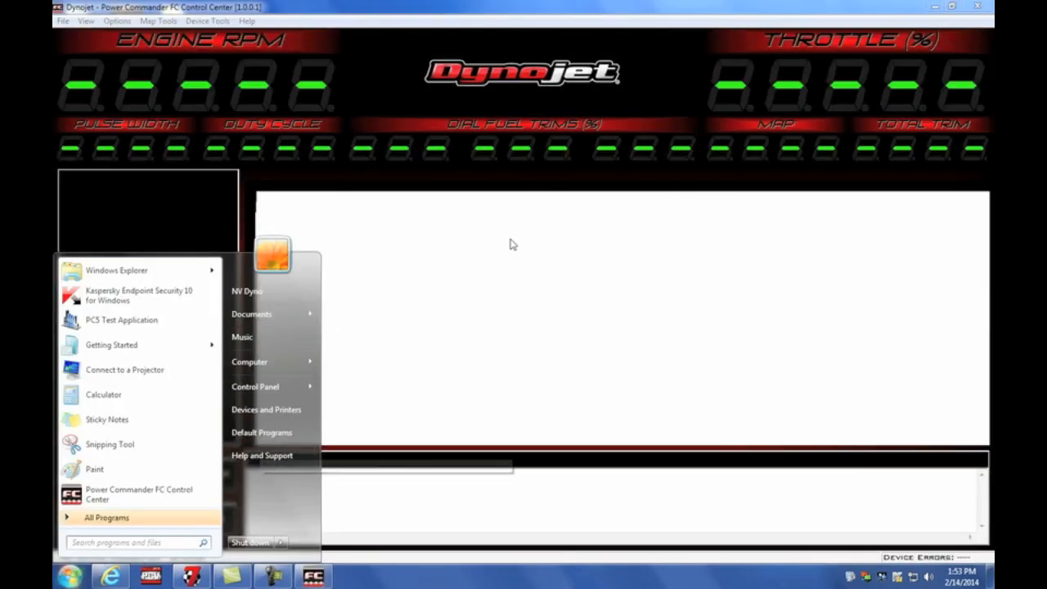
click(512, 244)
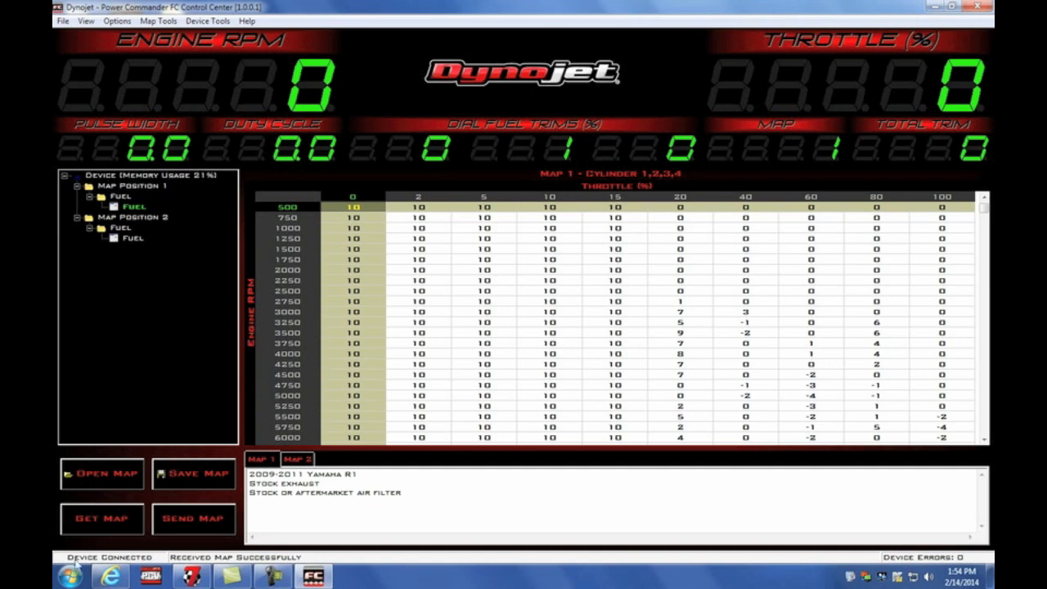
mouse_move(204, 564)
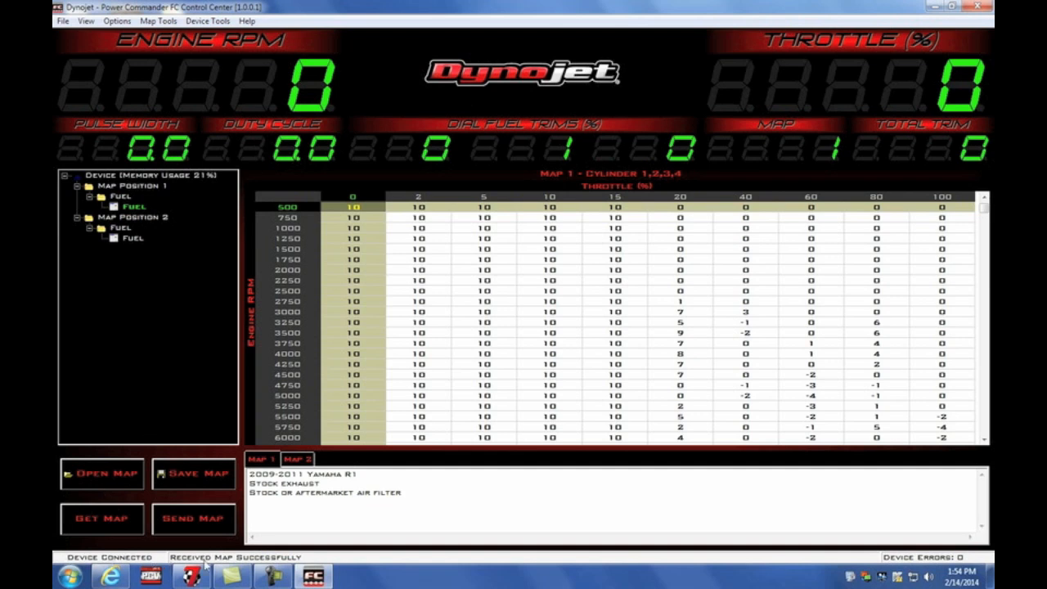
click(101, 519)
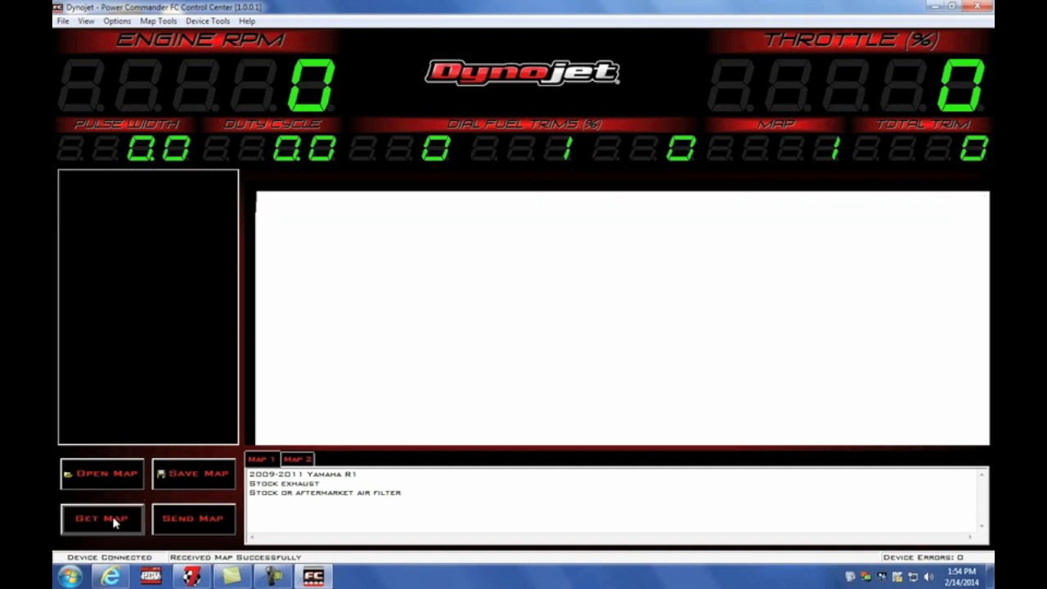
click(101, 518)
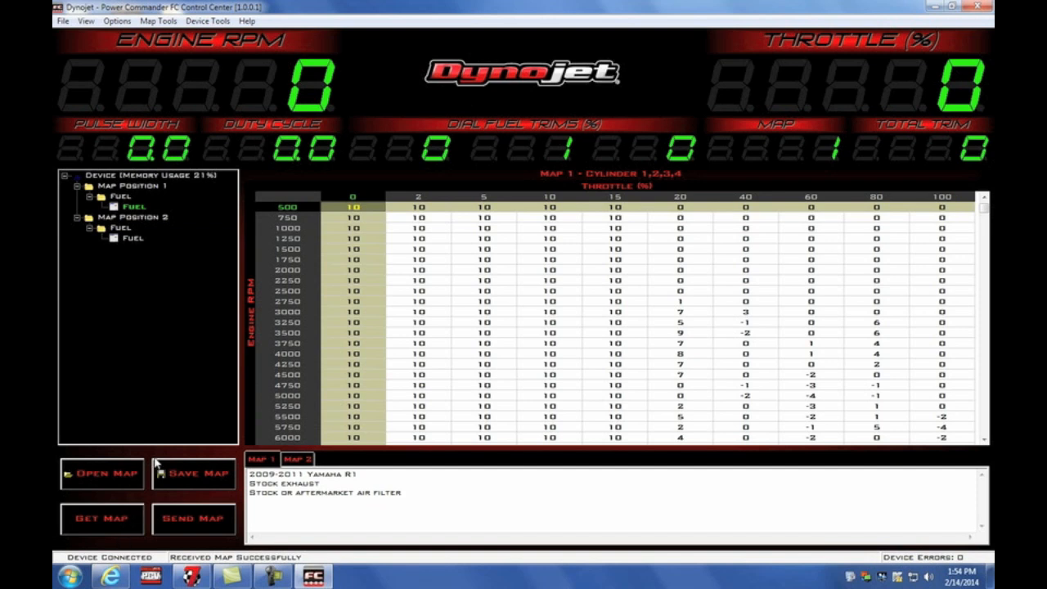
mouse_move(150, 291)
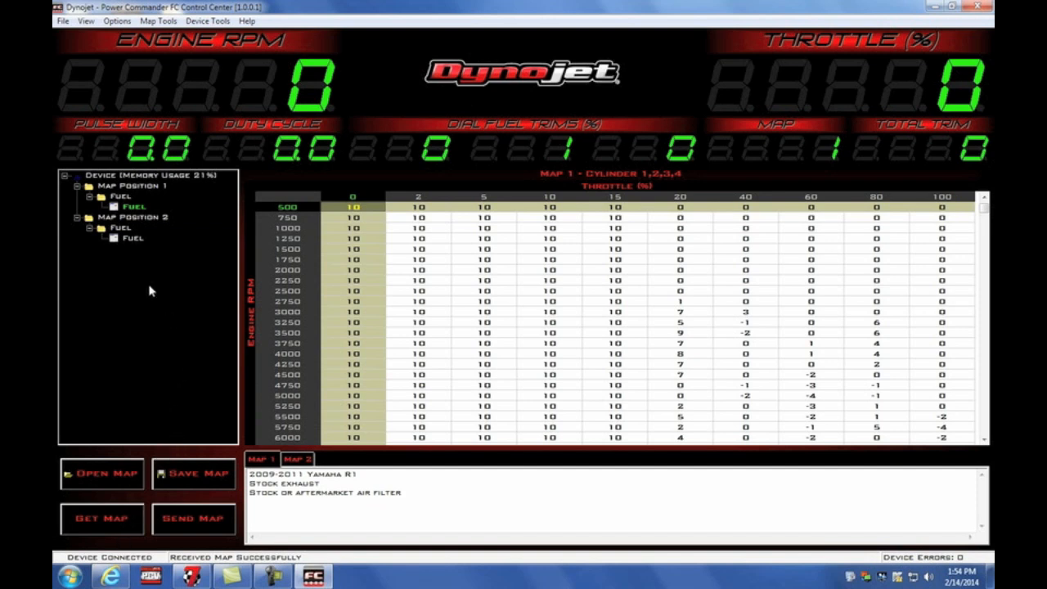
click(133, 238)
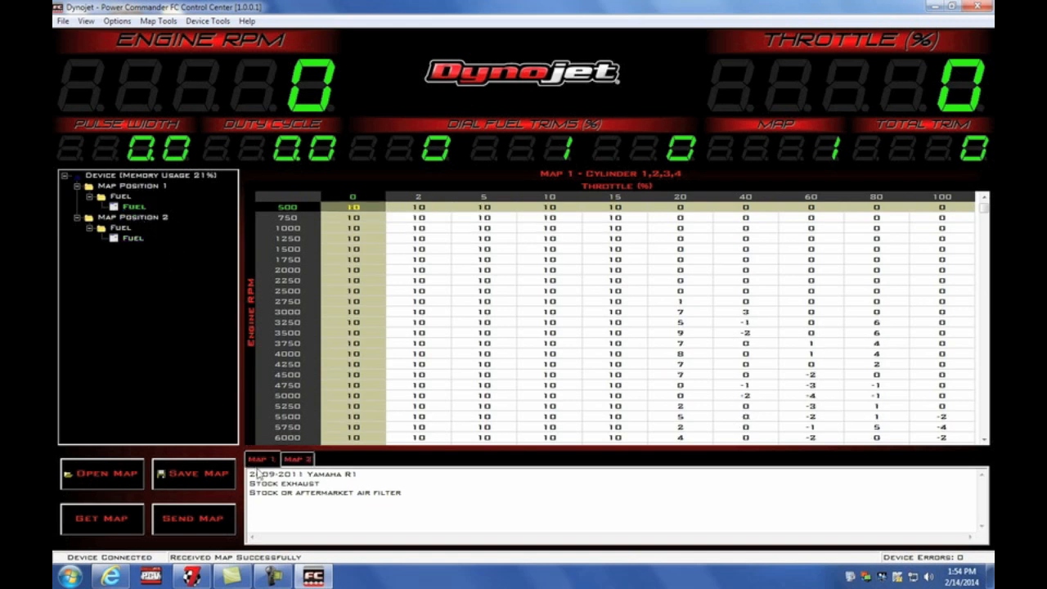
double_click(270, 473)
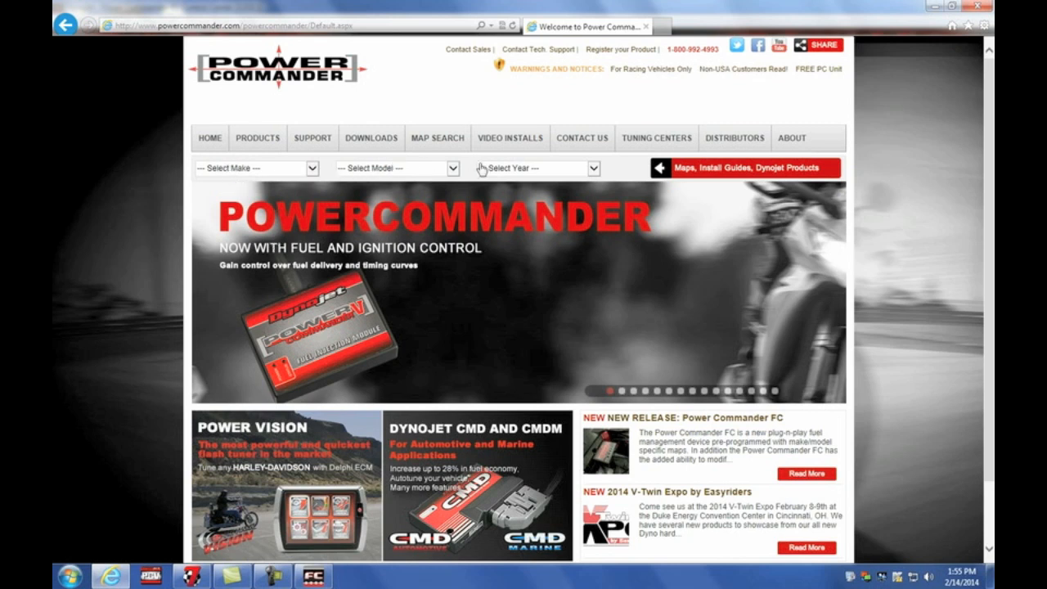
Choose Yamaha, YZF R1, 2012 and open the Power Commander V installs, maps, downloads
click(256, 167)
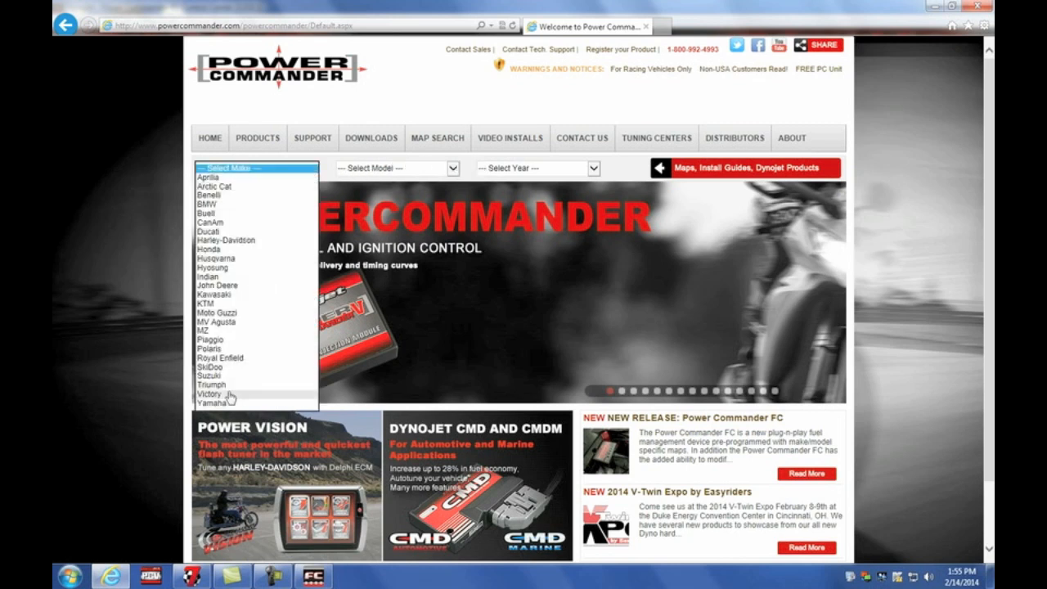
click(211, 393)
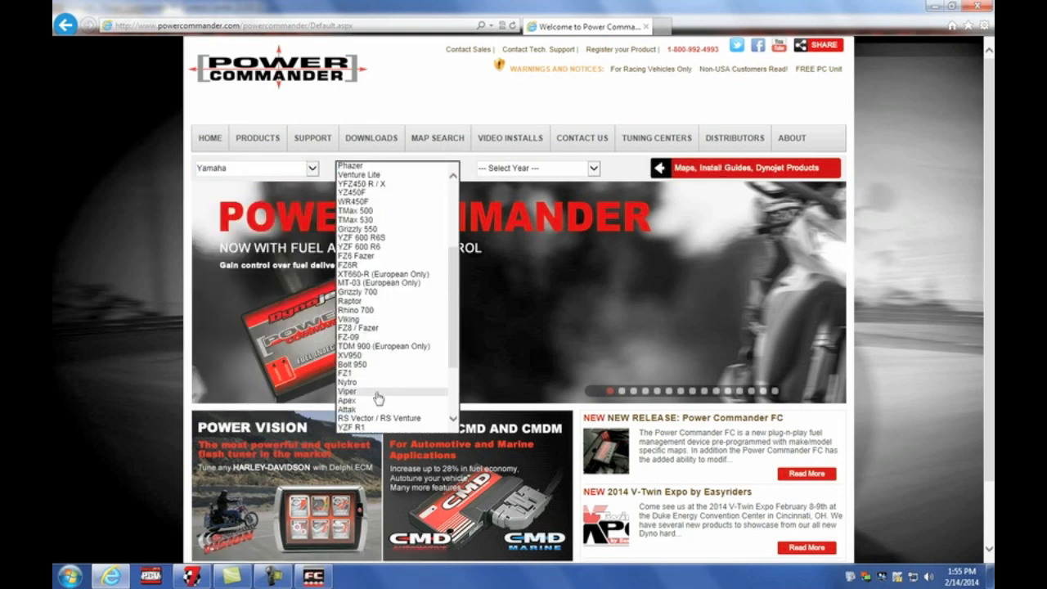
click(353, 426)
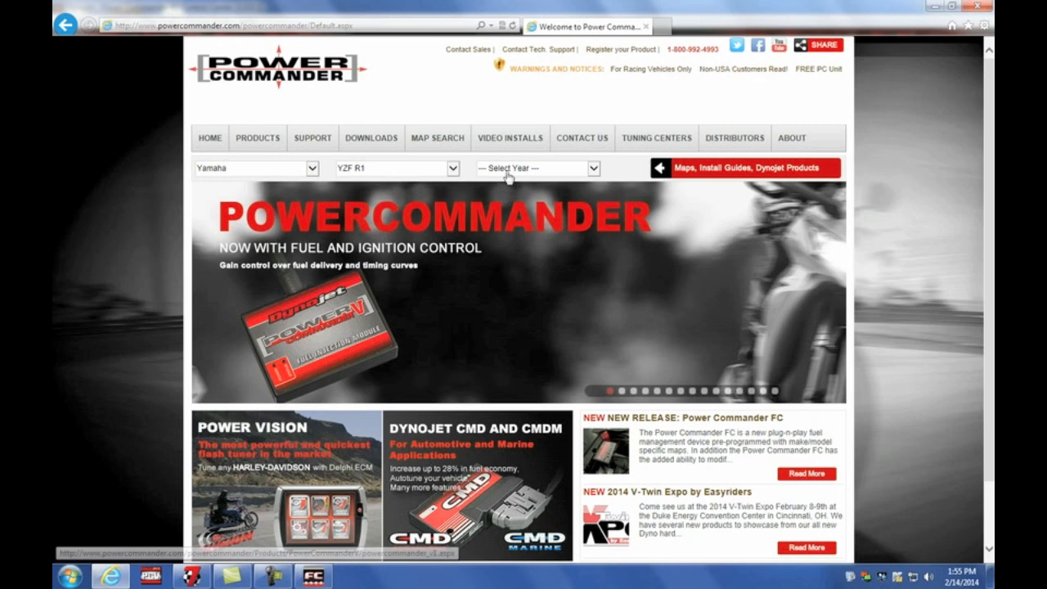
click(531, 168)
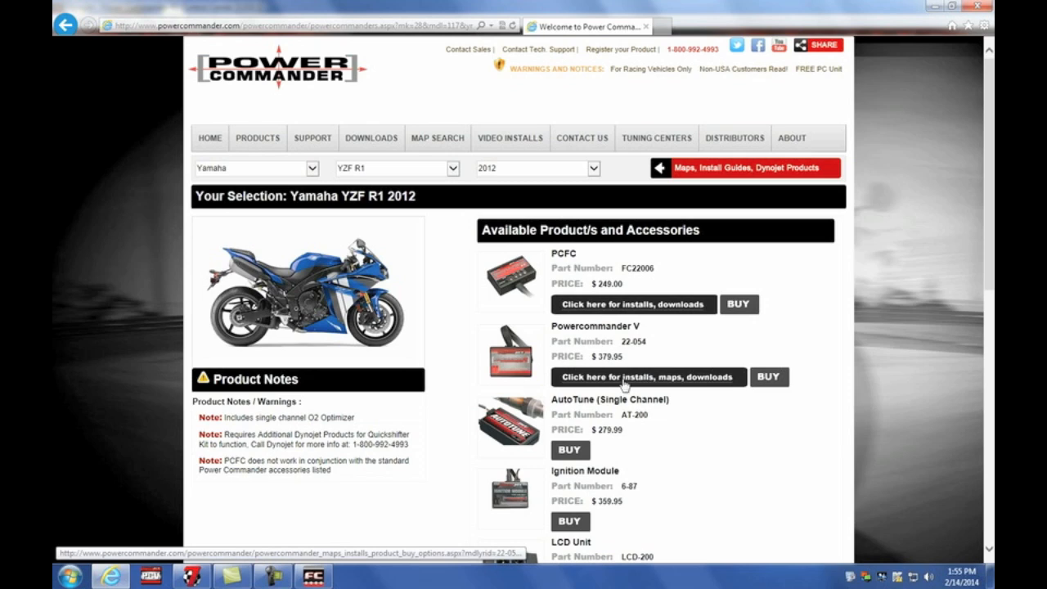
click(647, 377)
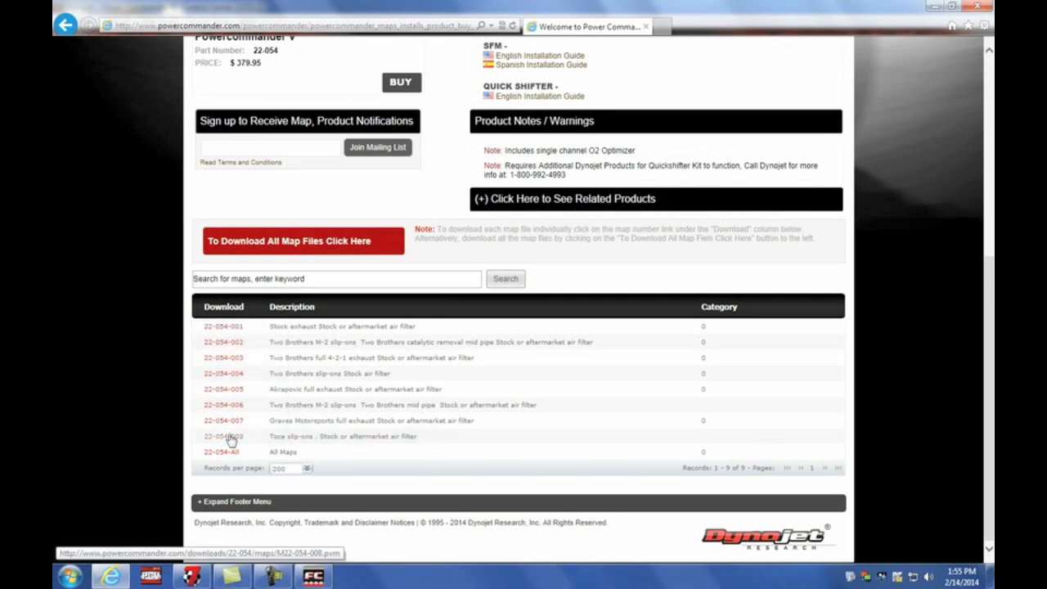
Download the all-maps file, run the extractor, and dismiss its success message
click(288, 240)
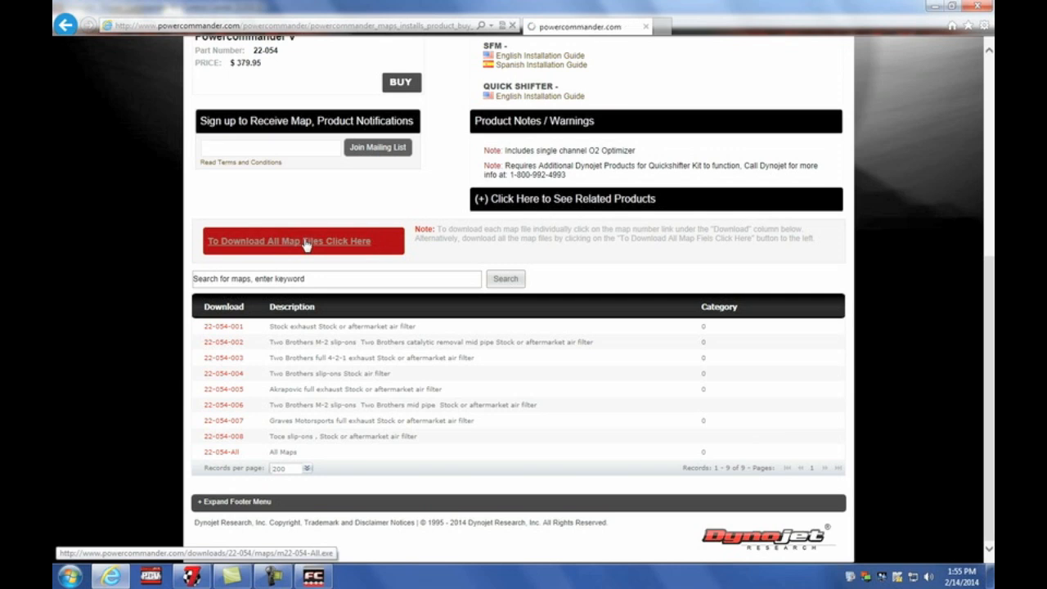
click(287, 240)
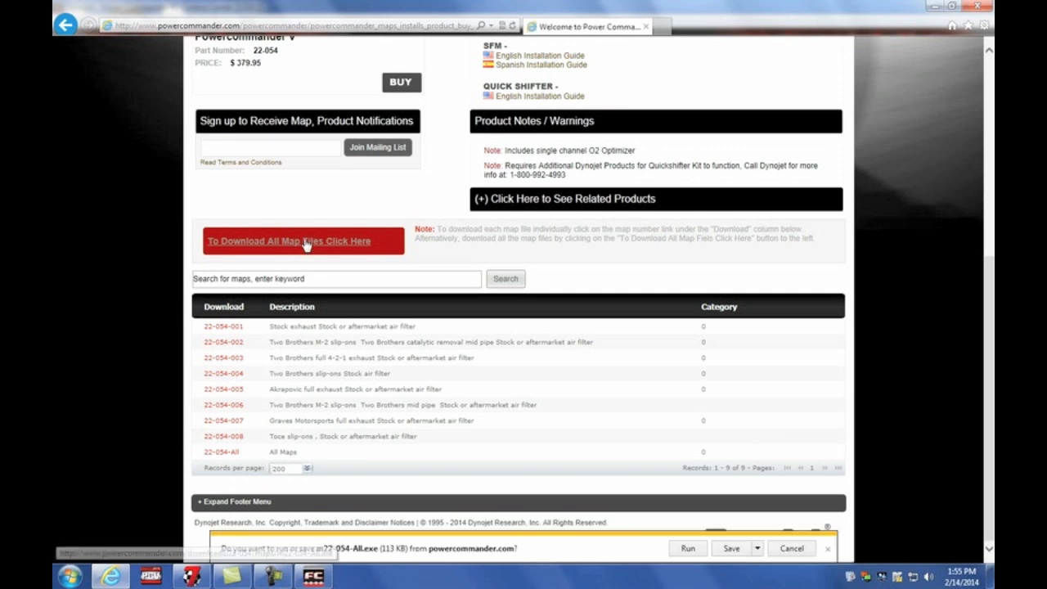
mouse_move(687, 548)
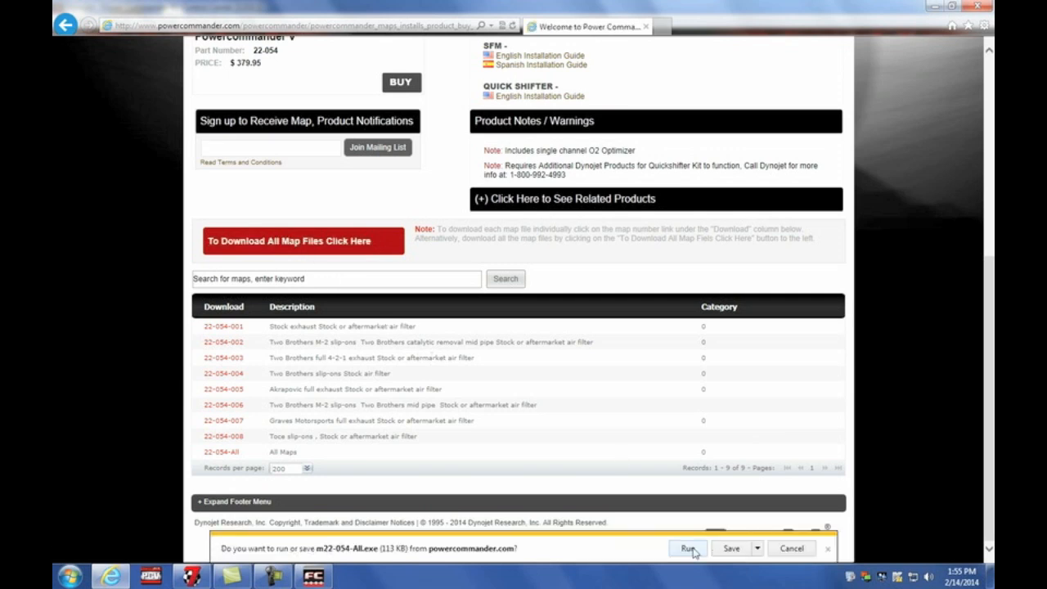
click(686, 547)
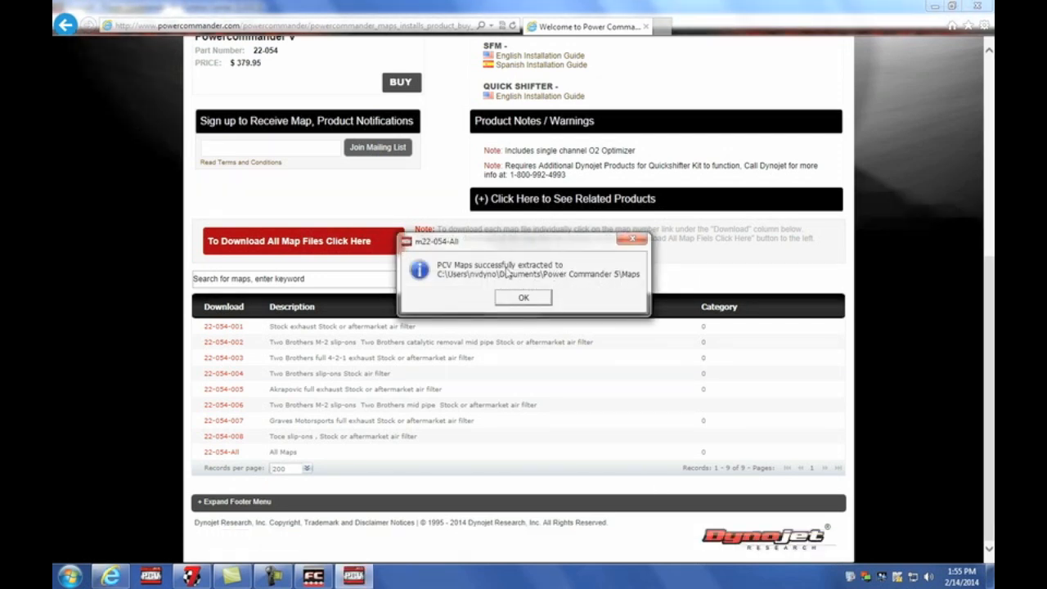
click(523, 297)
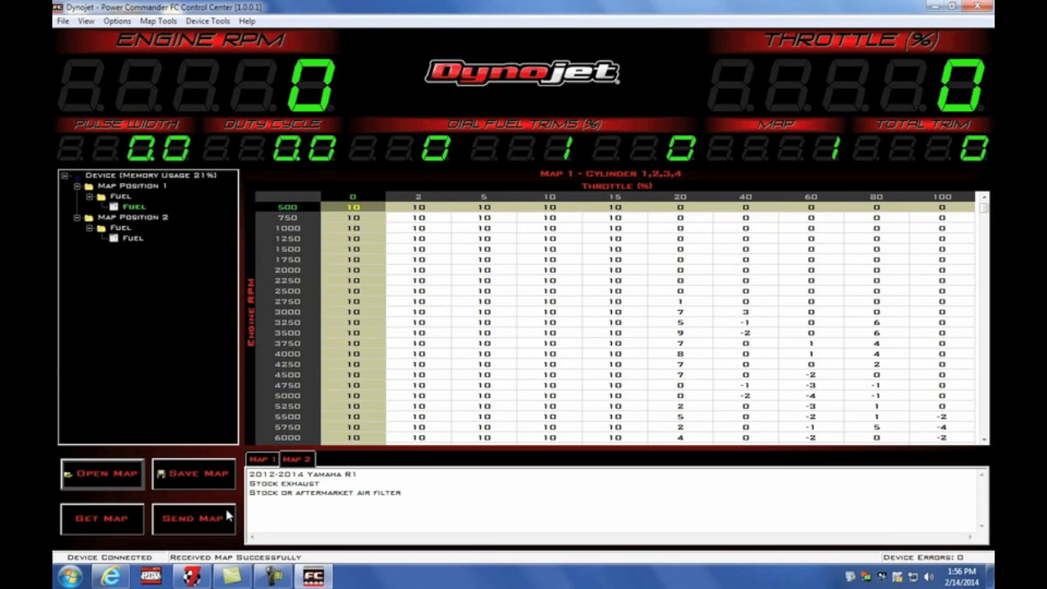
mouse_move(538, 581)
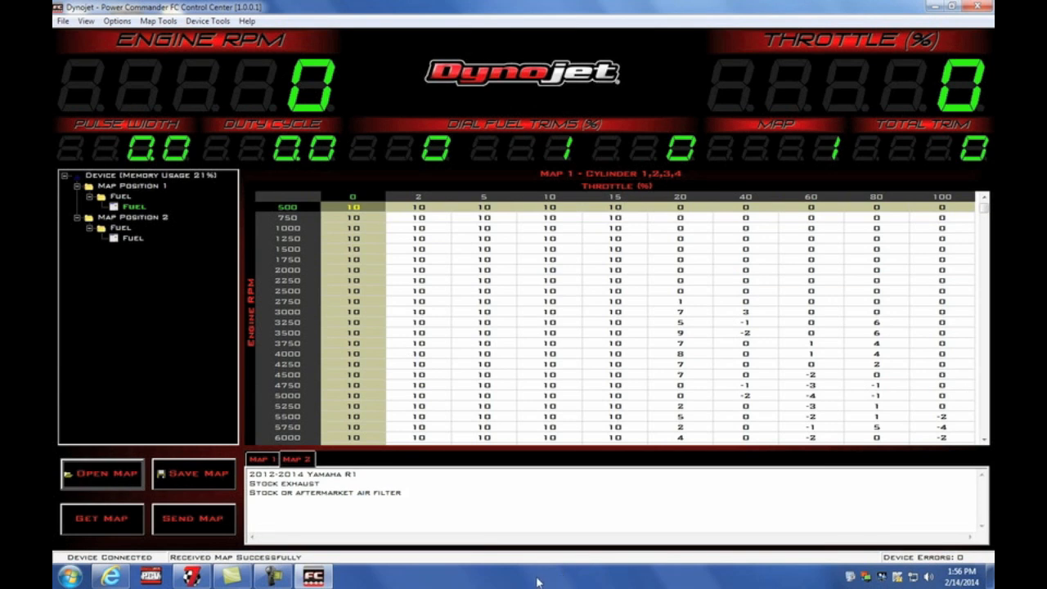
mouse_move(119, 481)
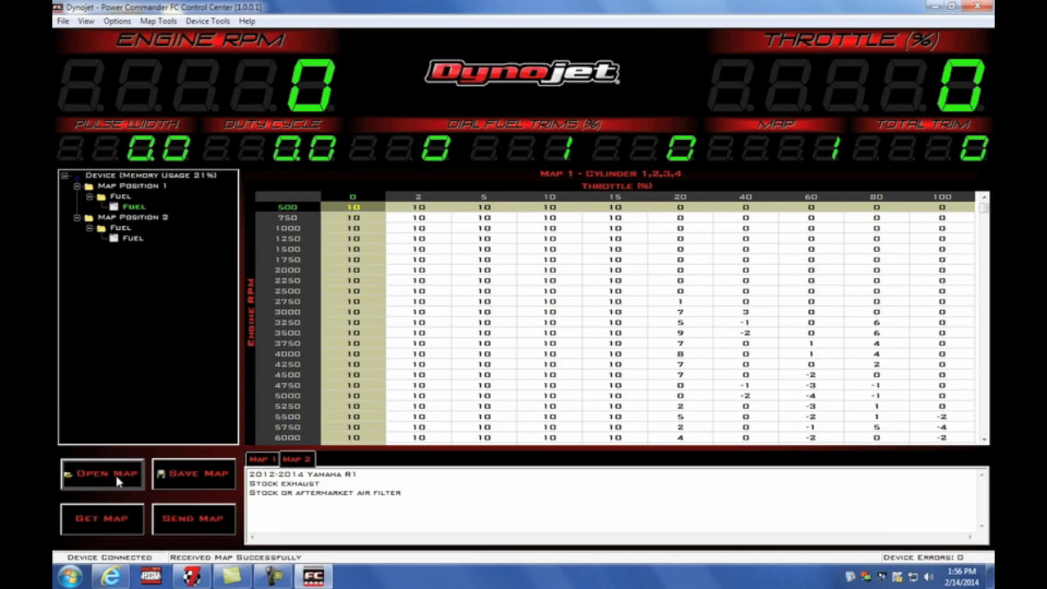
Open map M22-054-007 (Graves full exhaust) from Power Commander 5 > Maps as .pvm/.djm
click(102, 473)
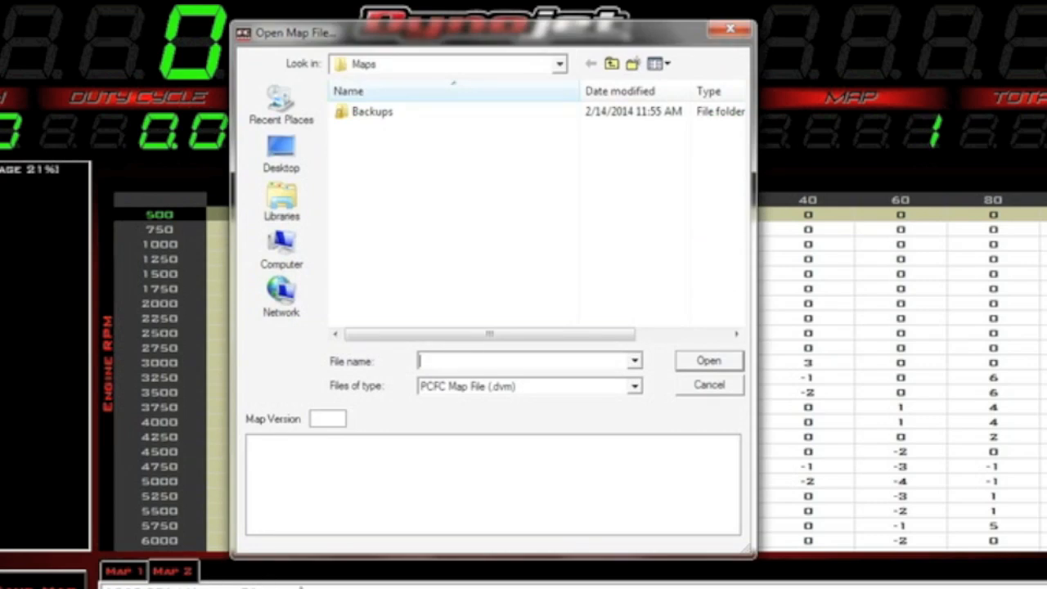
mouse_move(634, 400)
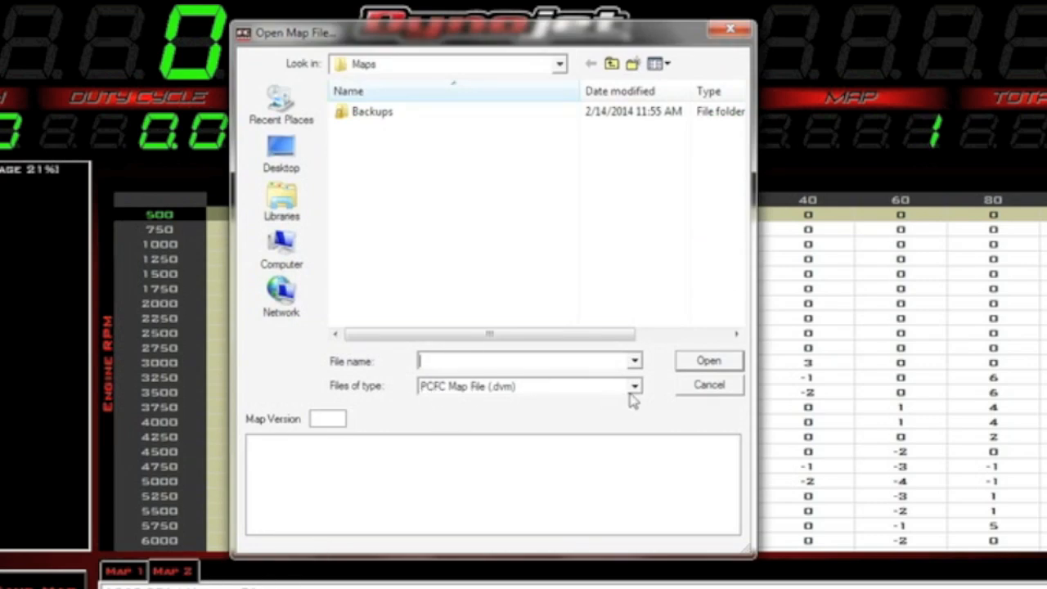
click(634, 386)
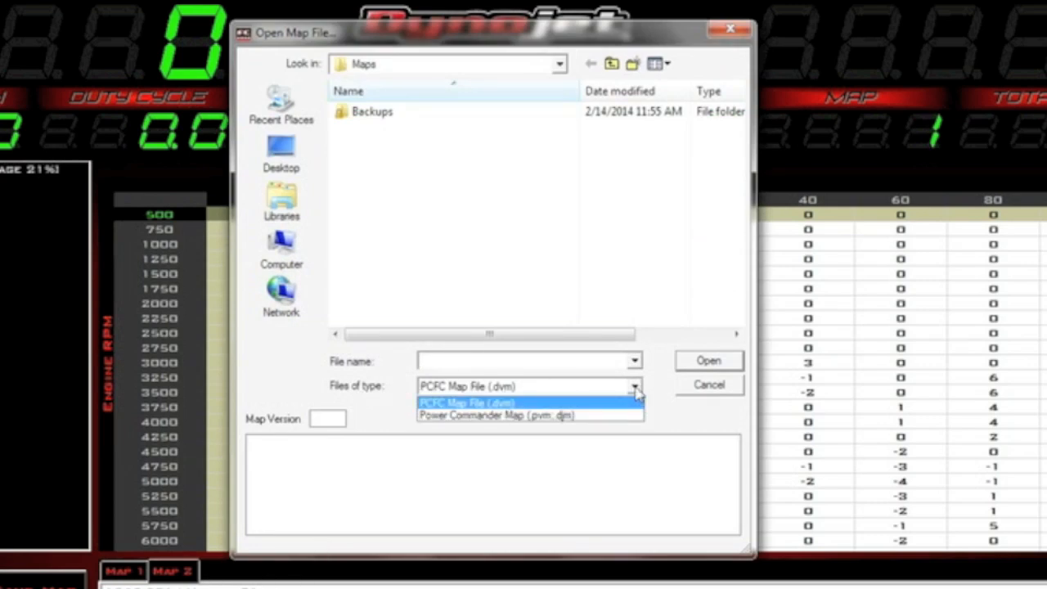
click(496, 415)
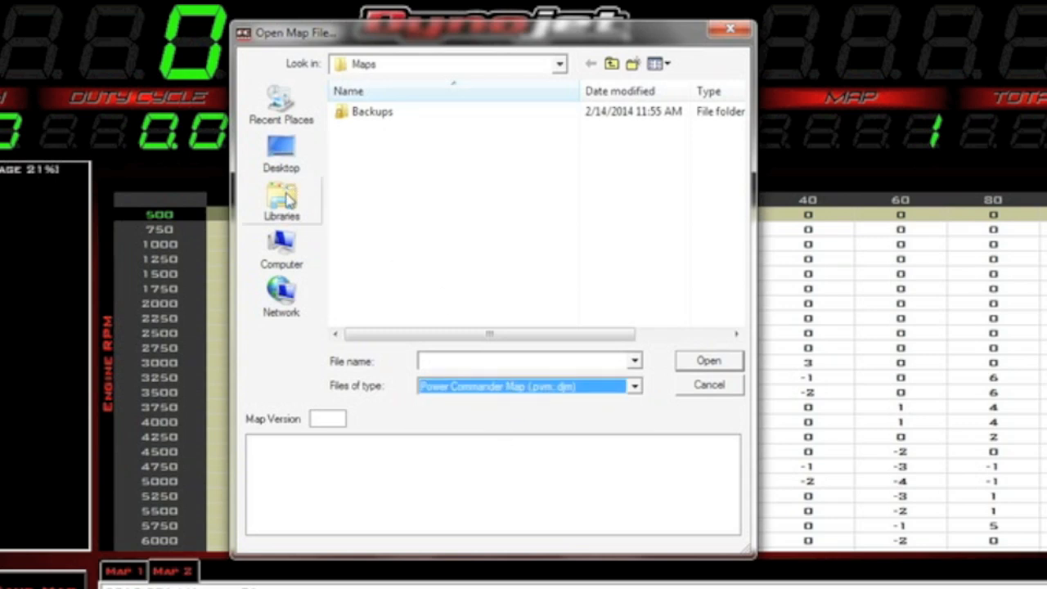
click(281, 200)
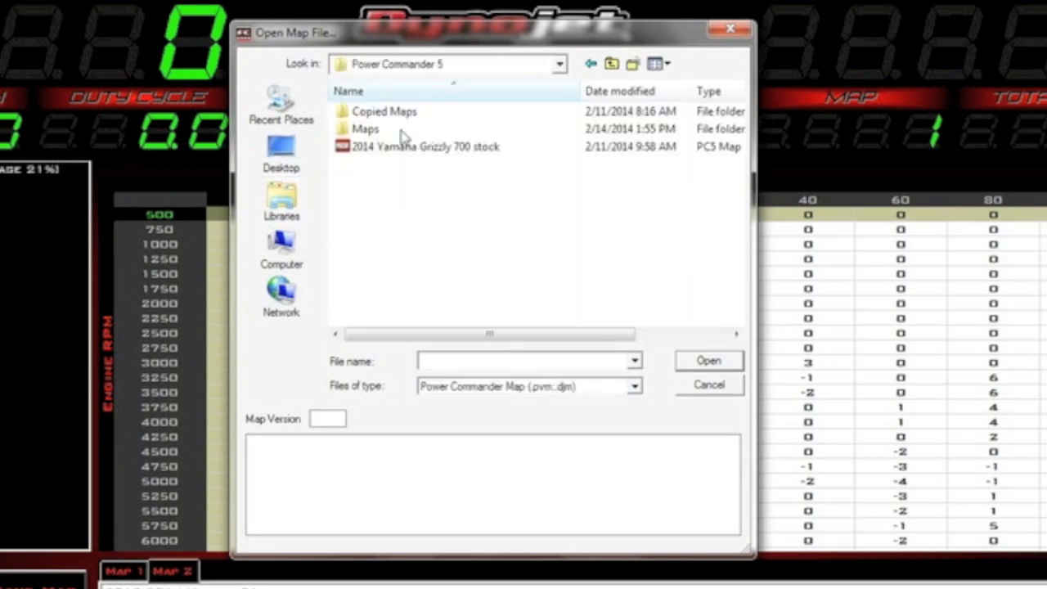
double_click(366, 128)
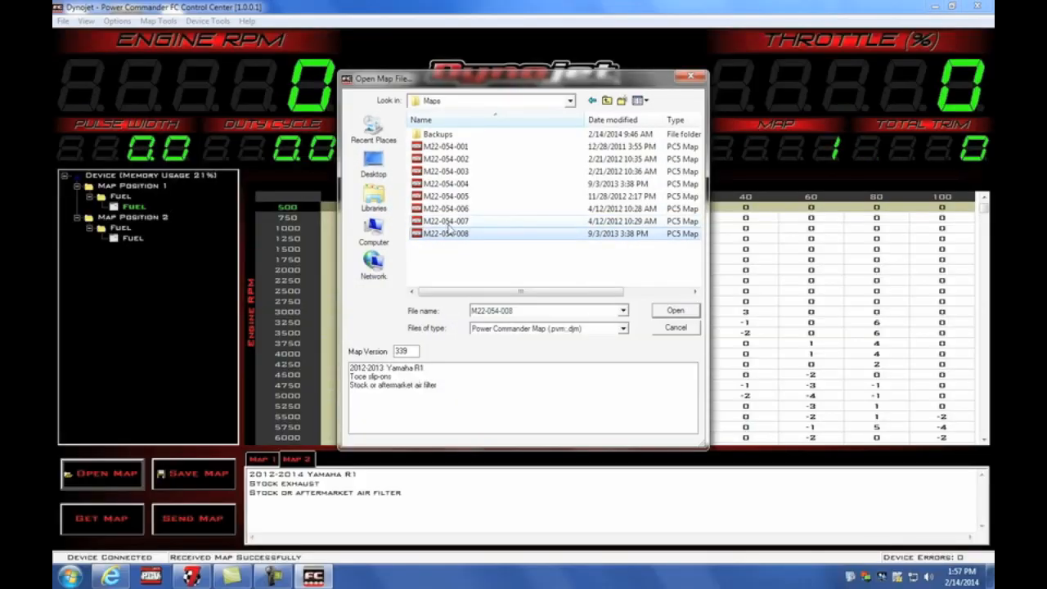
click(445, 221)
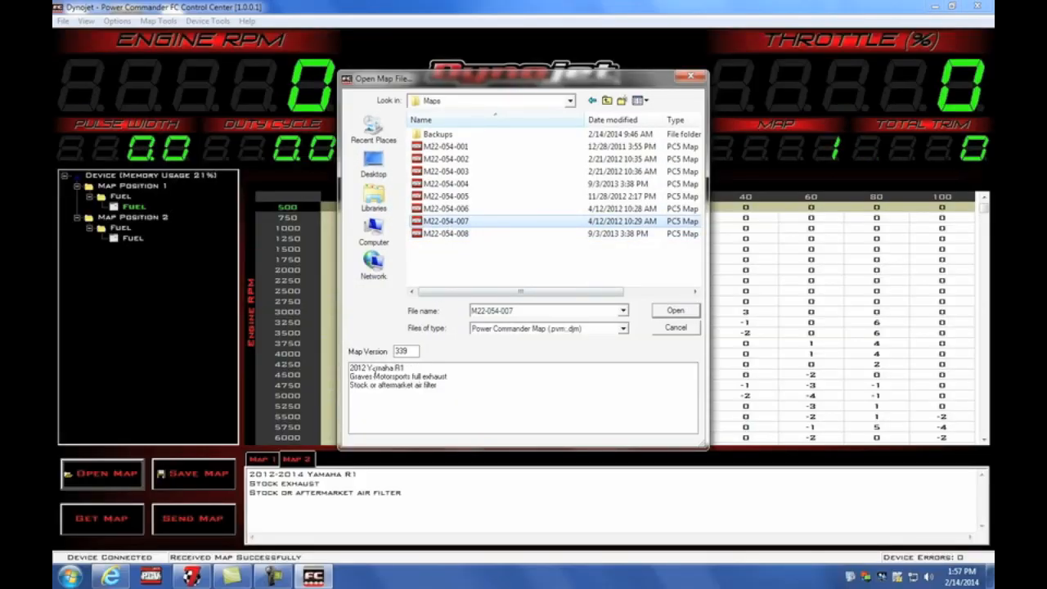
double_click(398, 377)
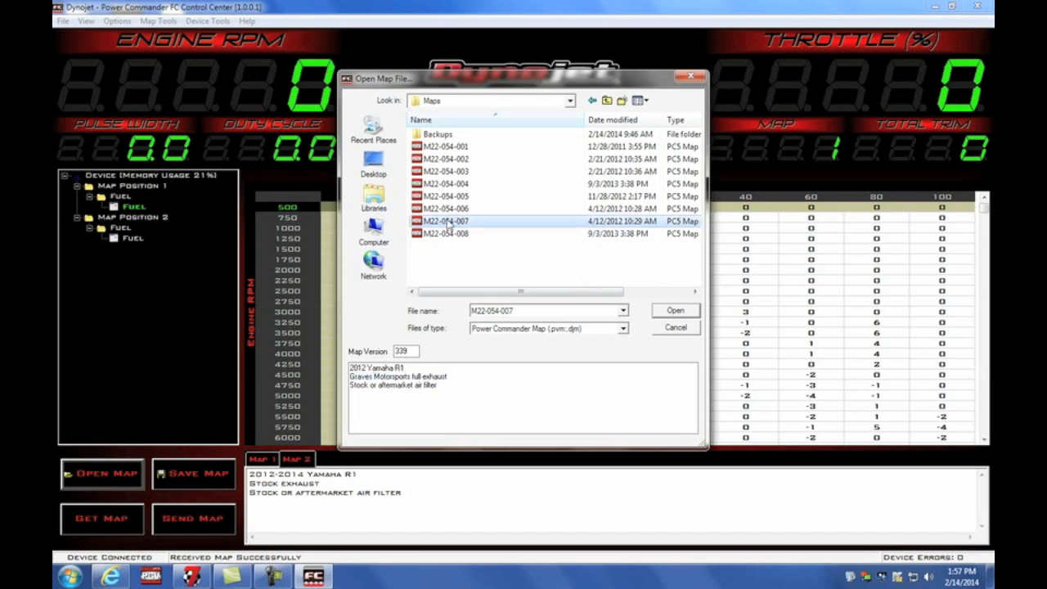
click(674, 310)
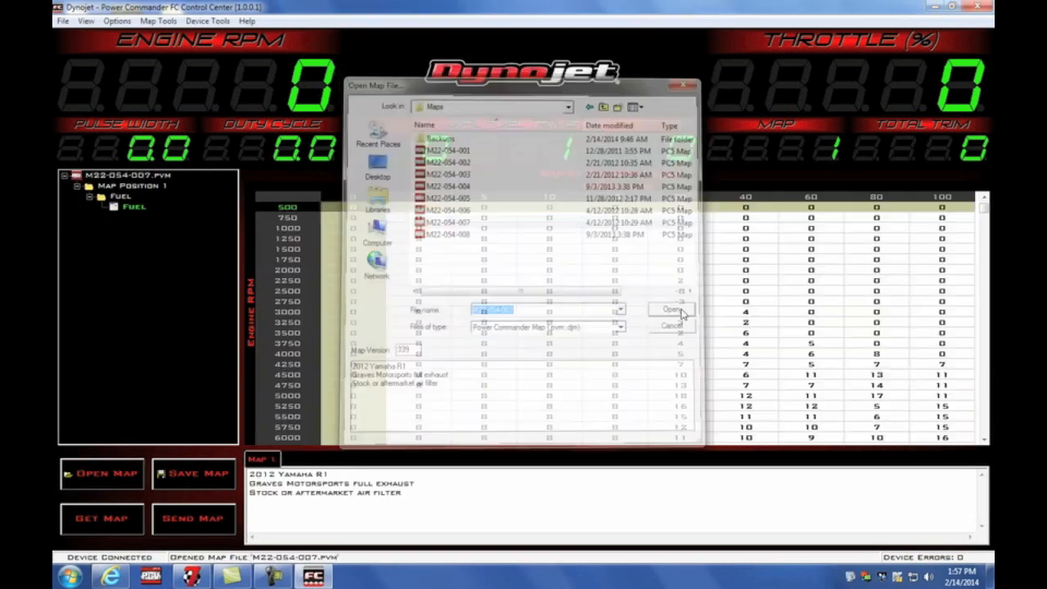
Send the Graves map to Map Position 3 (Empty) and view its Fuel table
click(671, 309)
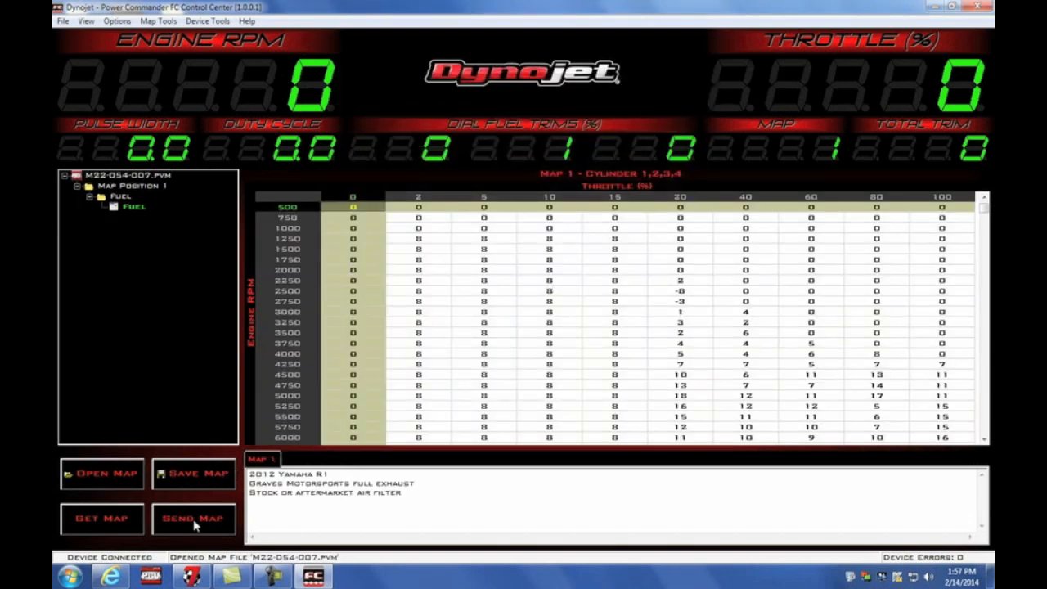
click(193, 519)
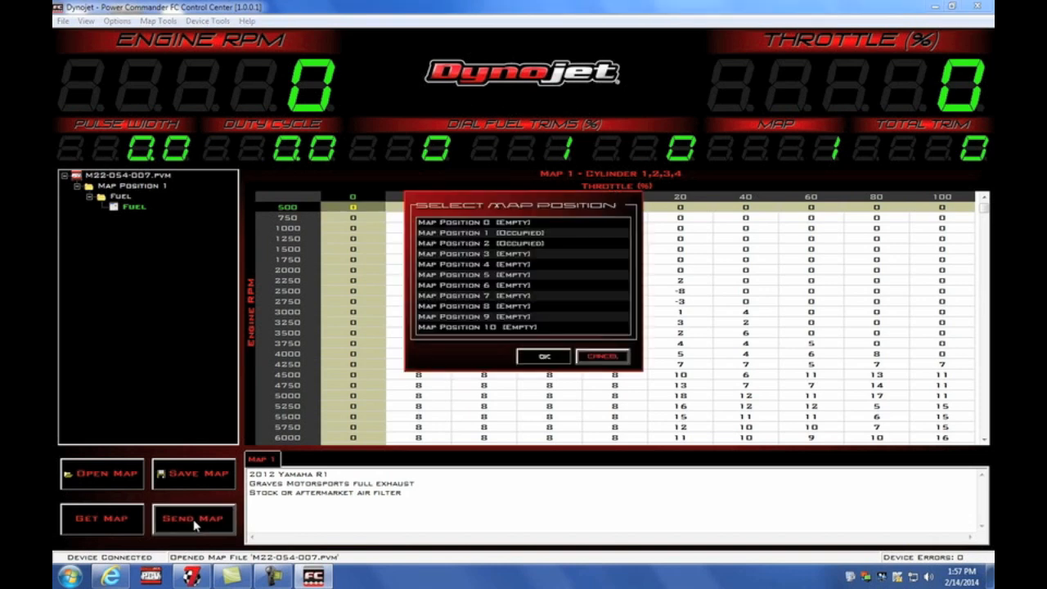
mouse_move(337, 442)
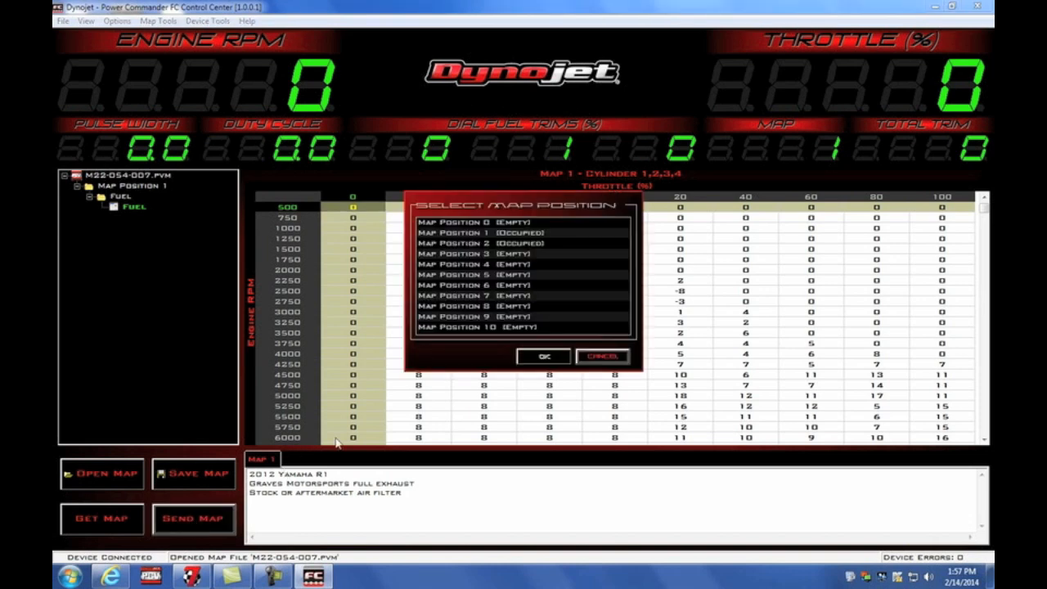
mouse_move(401, 366)
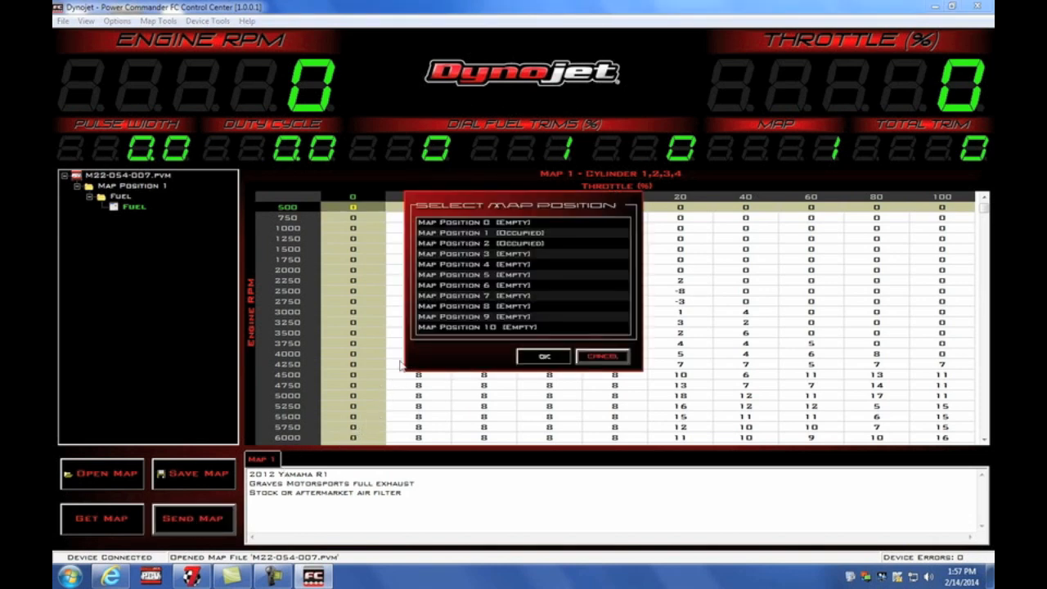
mouse_move(462, 237)
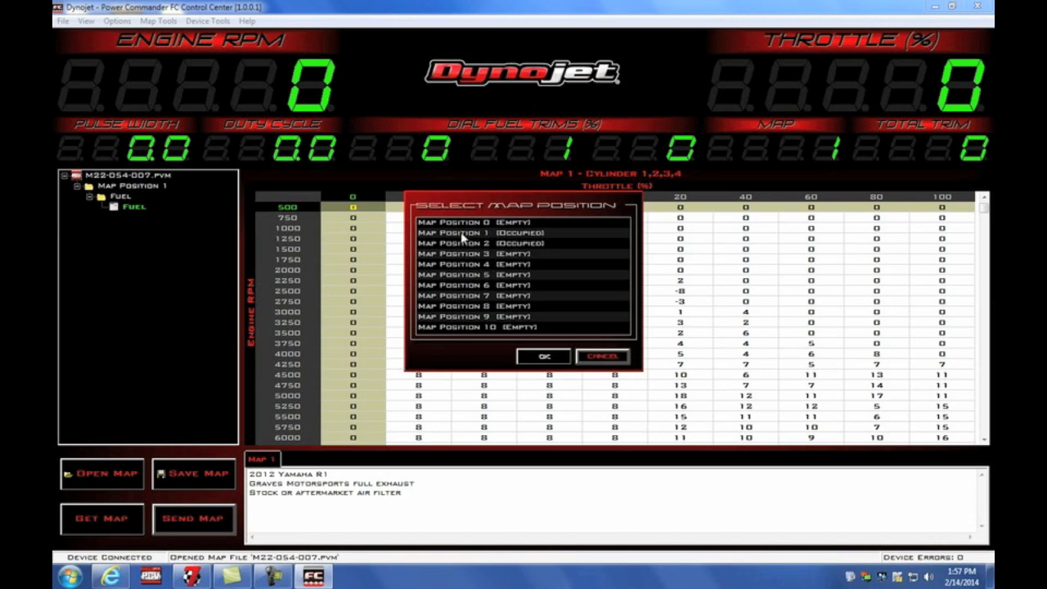
mouse_move(515, 240)
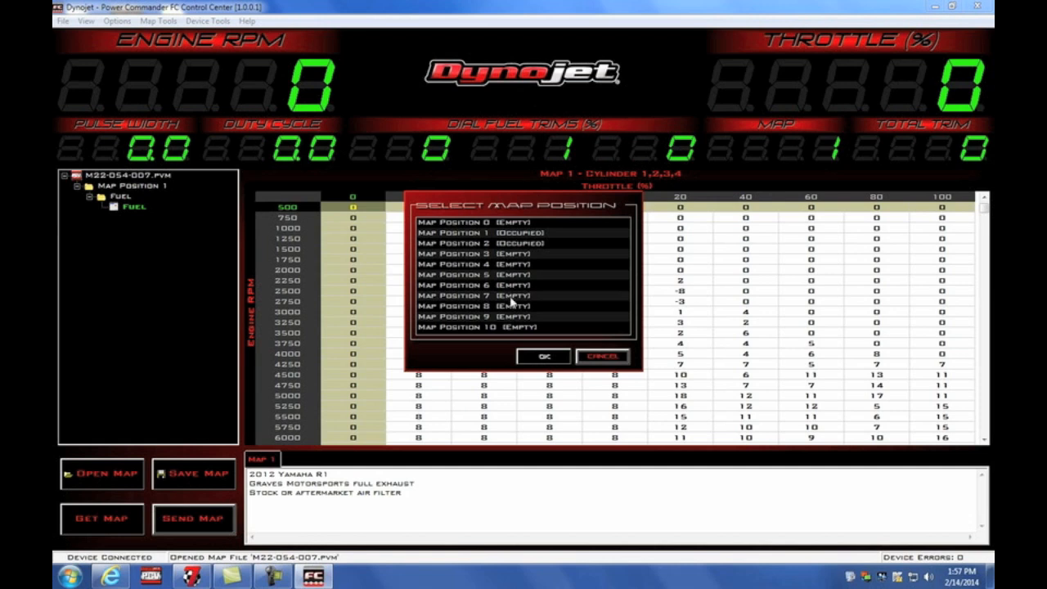
mouse_move(511, 254)
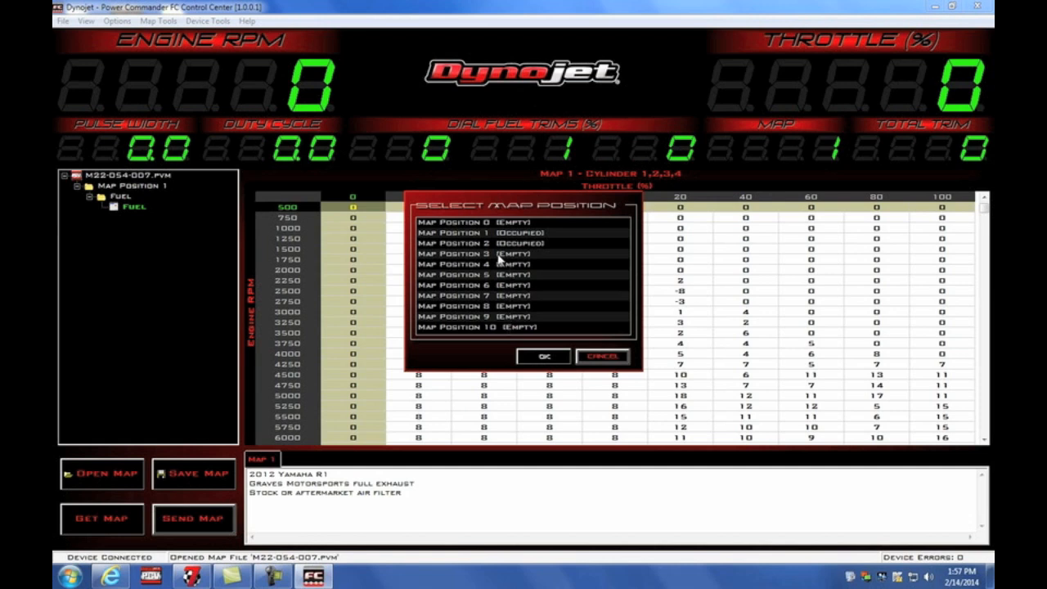
click(521, 253)
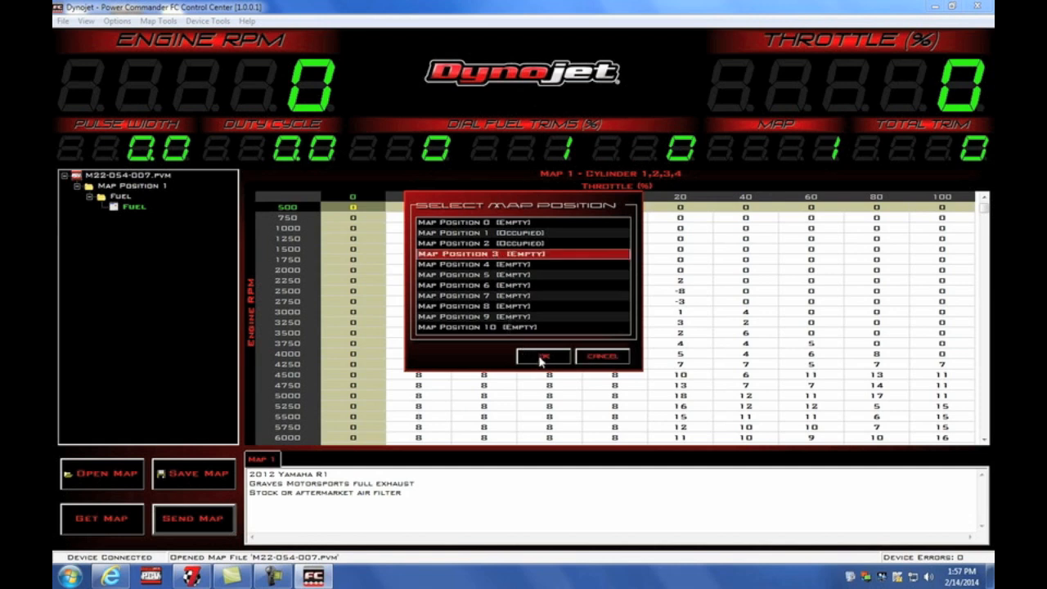
click(542, 356)
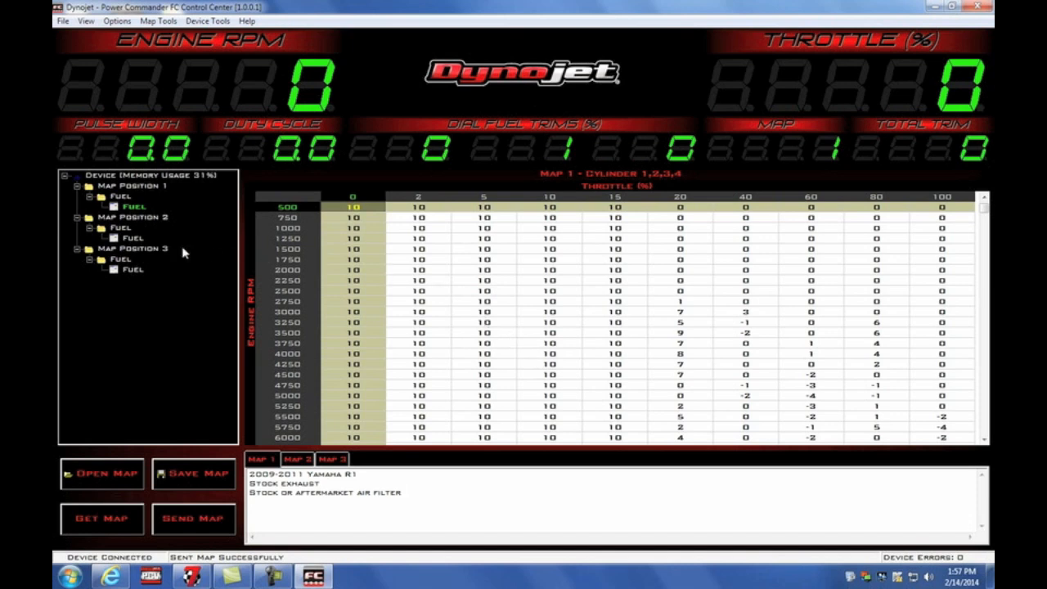
mouse_move(127, 173)
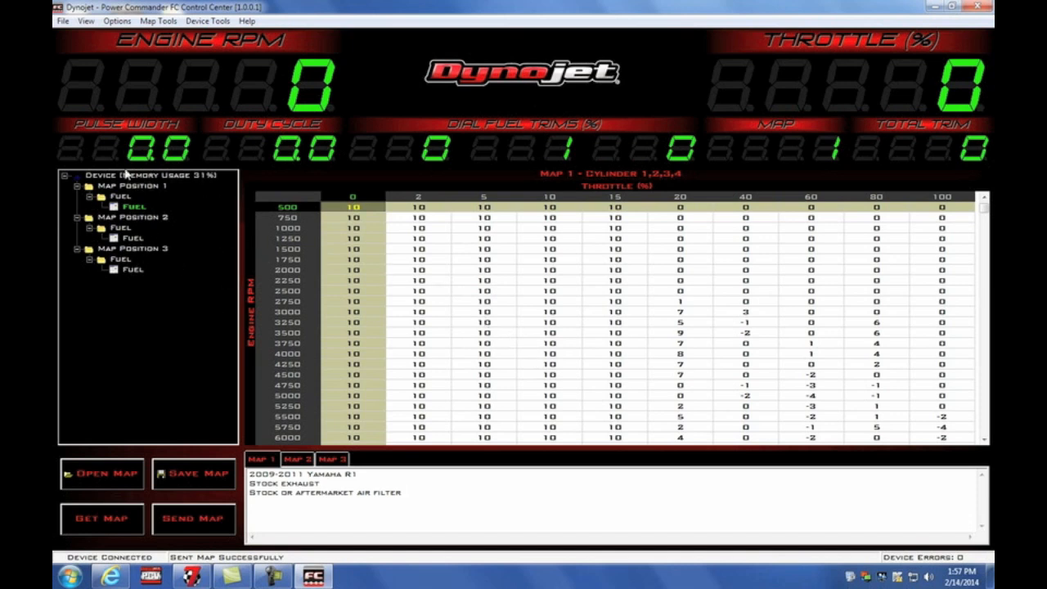
click(133, 268)
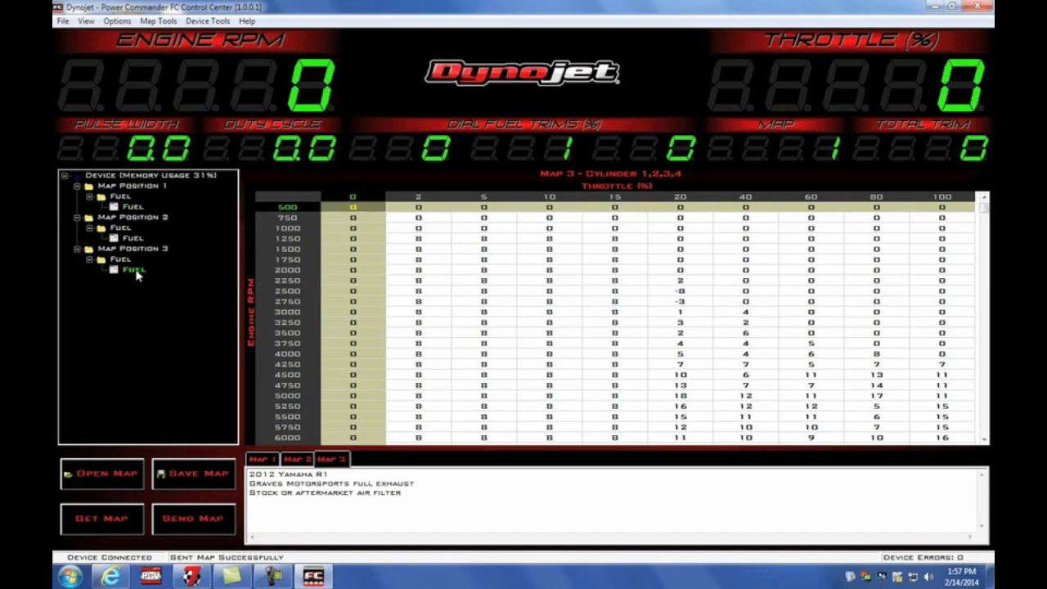